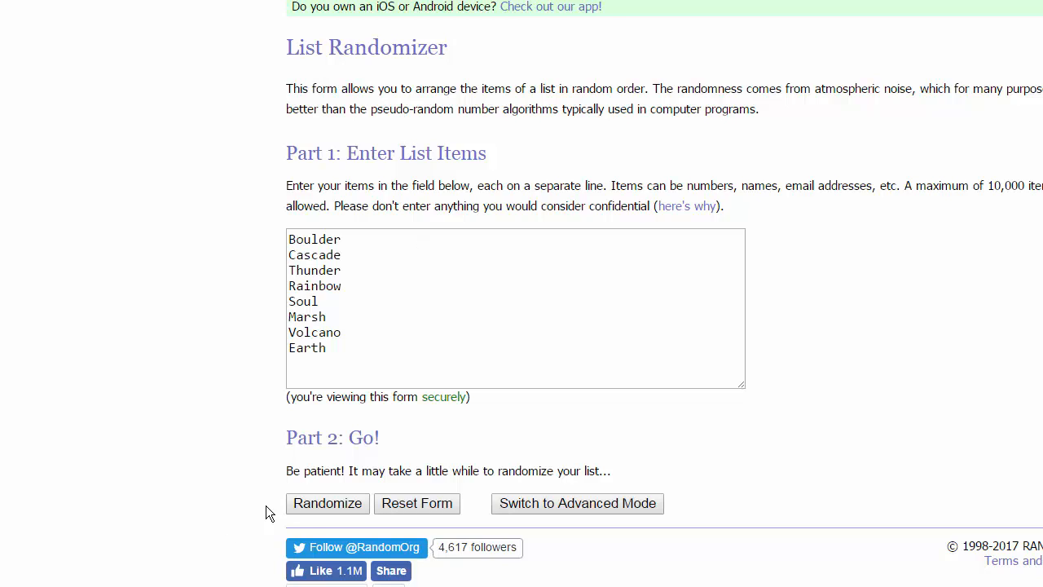
pyautogui.moveTo(341, 507)
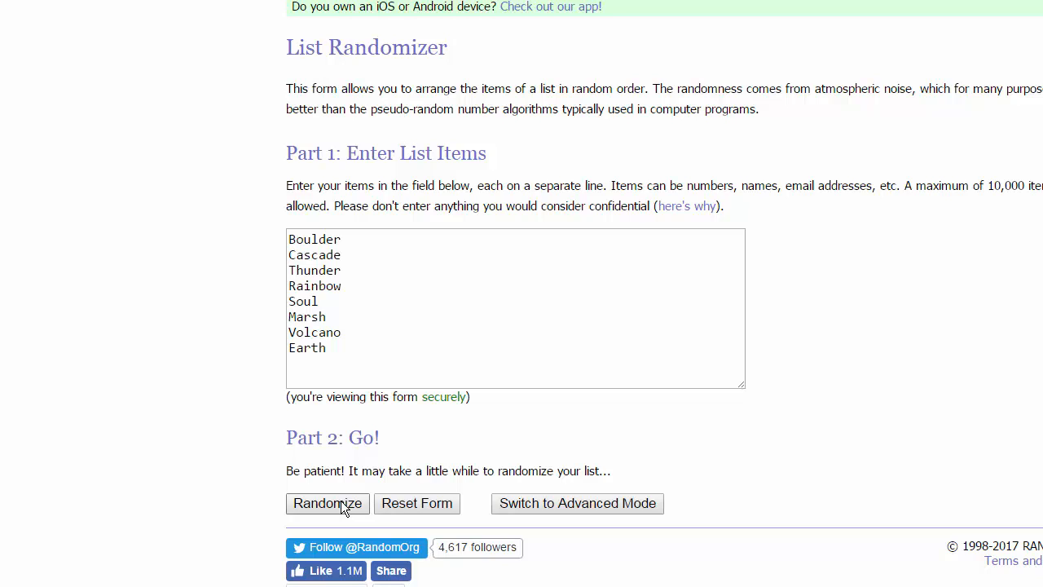
# - Randomize the eight conference names, producing an order starting with Boulder and Volcano
pyautogui.click(326, 502)
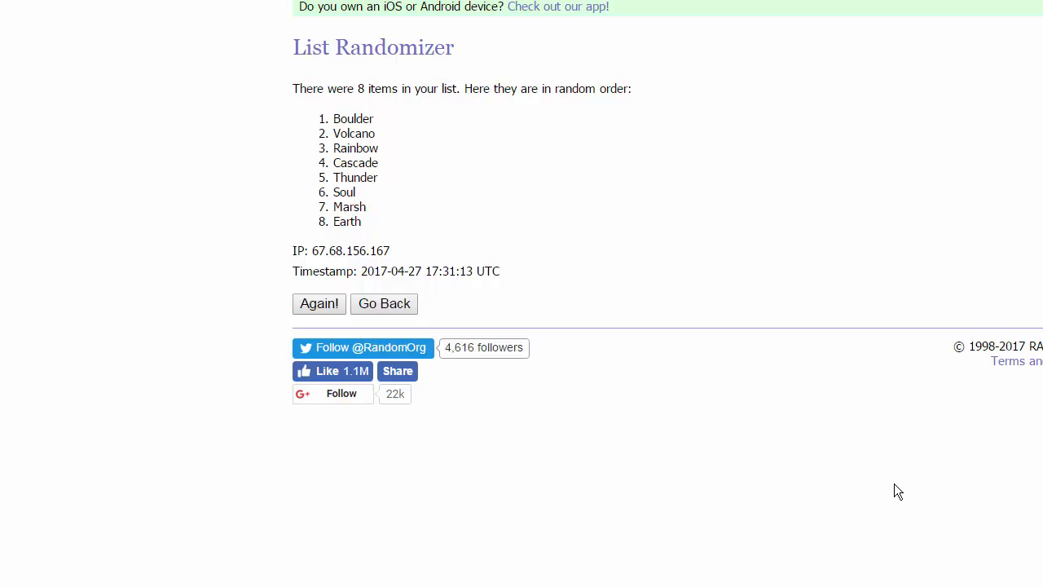
pyautogui.moveTo(909, 492)
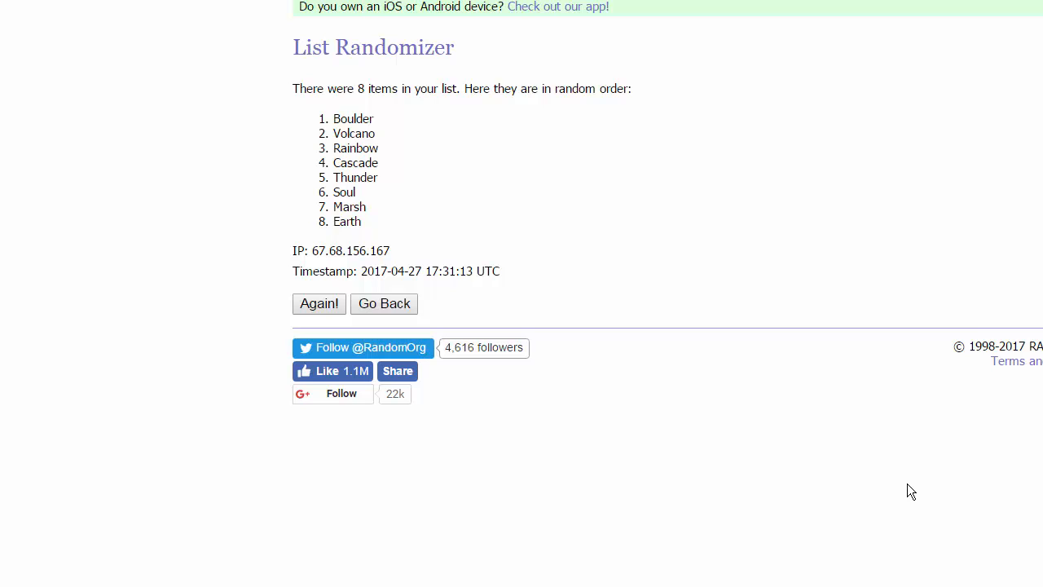
pyautogui.moveTo(1020, 505)
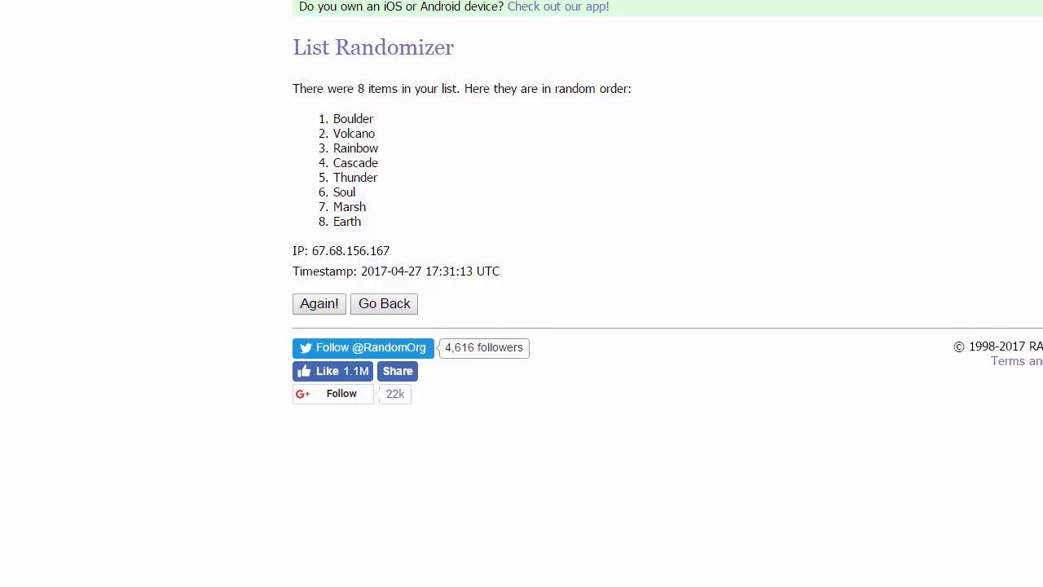
# - Go back to the entry form holding the longer list of player names from thunderbug and Dom onward
pyautogui.click(384, 303)
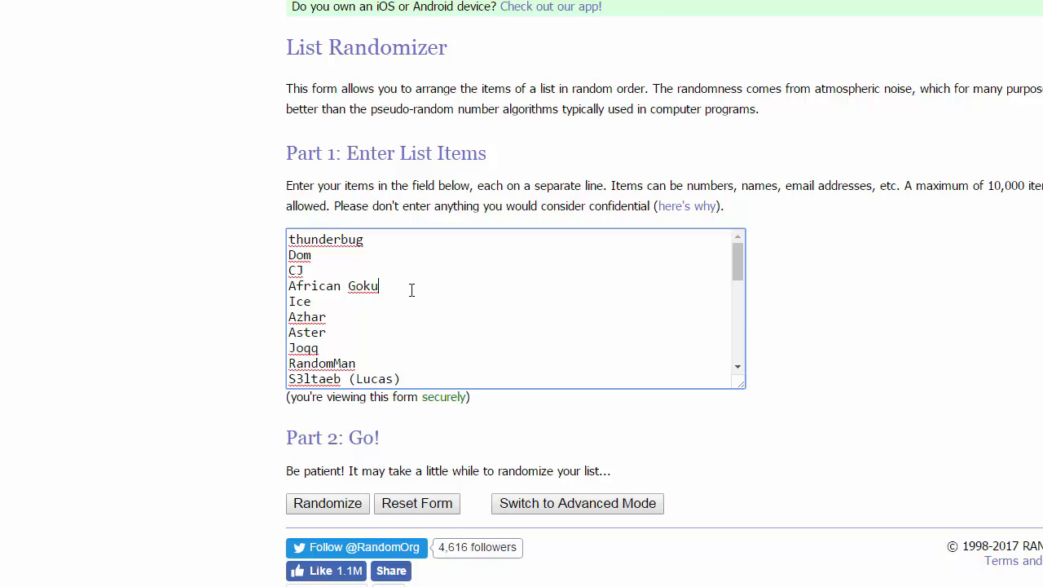
pyautogui.scroll(-3)
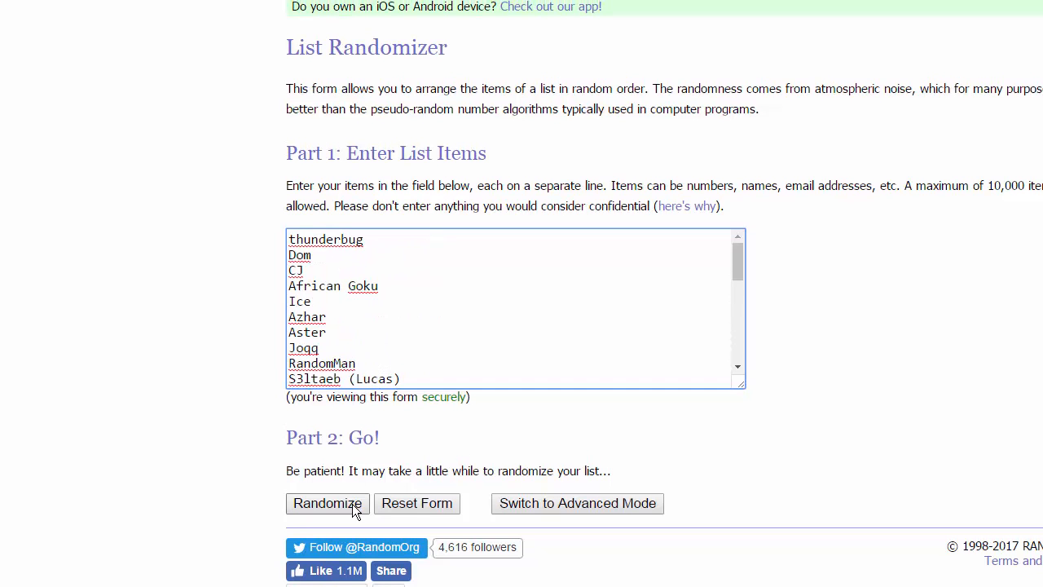
pyautogui.moveTo(326, 511)
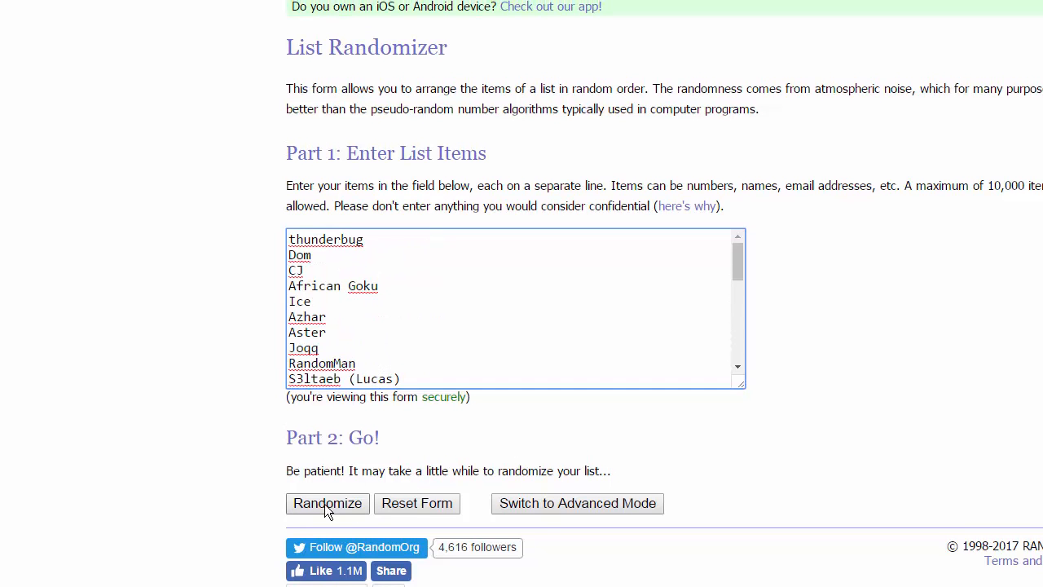
pyautogui.moveTo(341, 508)
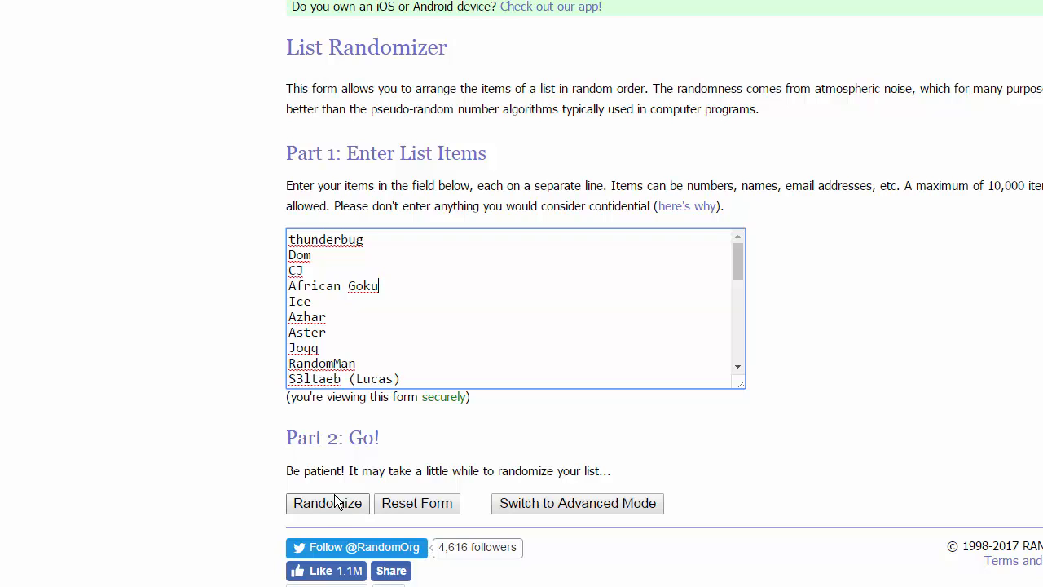
pyautogui.moveTo(340, 518)
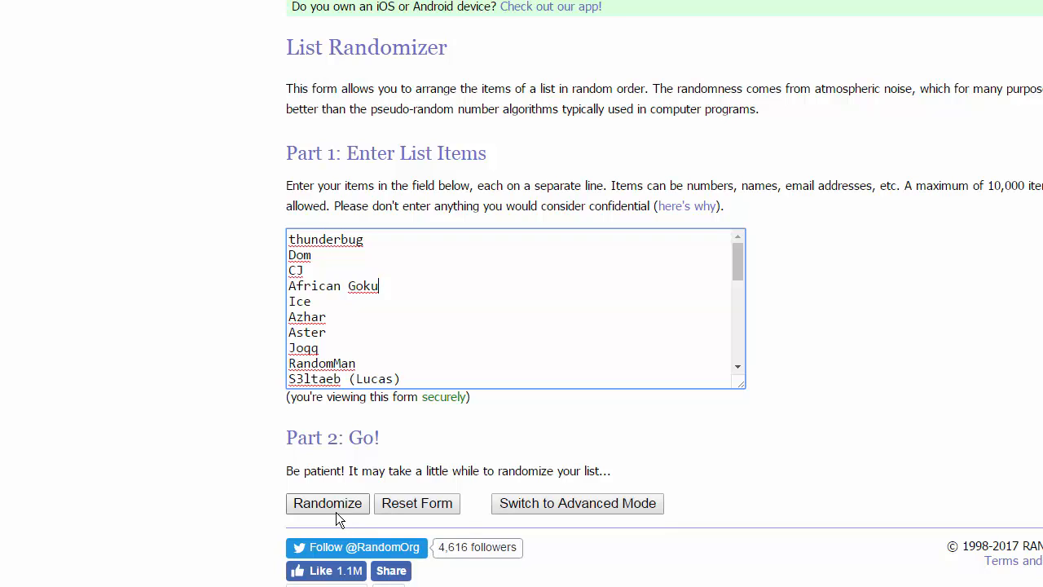
pyautogui.moveTo(333, 512)
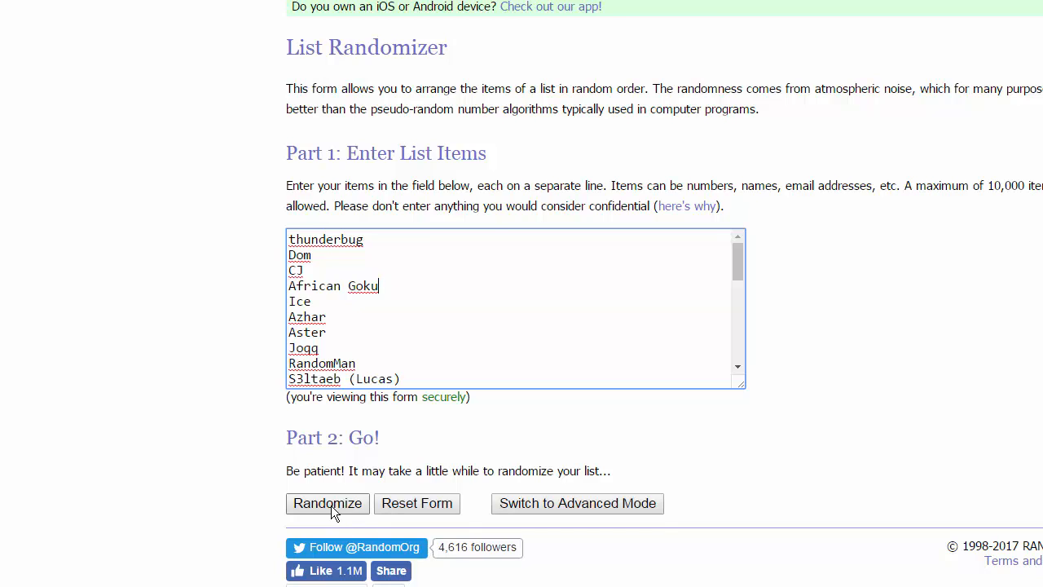
# - Randomize the first 32 player names and select the shuffled result beginning with S3ltaeb (Lucas)
pyautogui.click(326, 502)
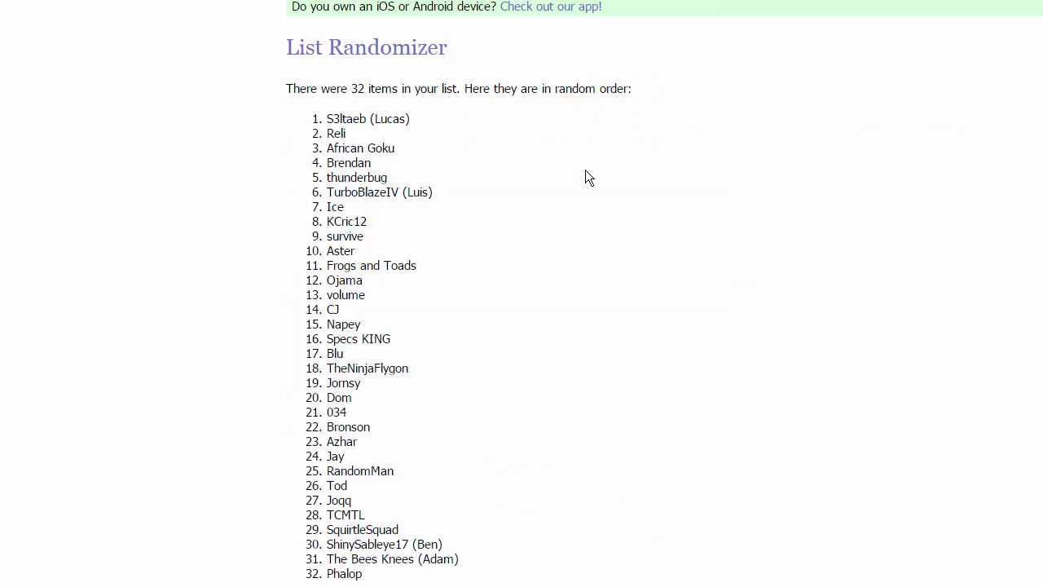
pyautogui.moveTo(433, 184)
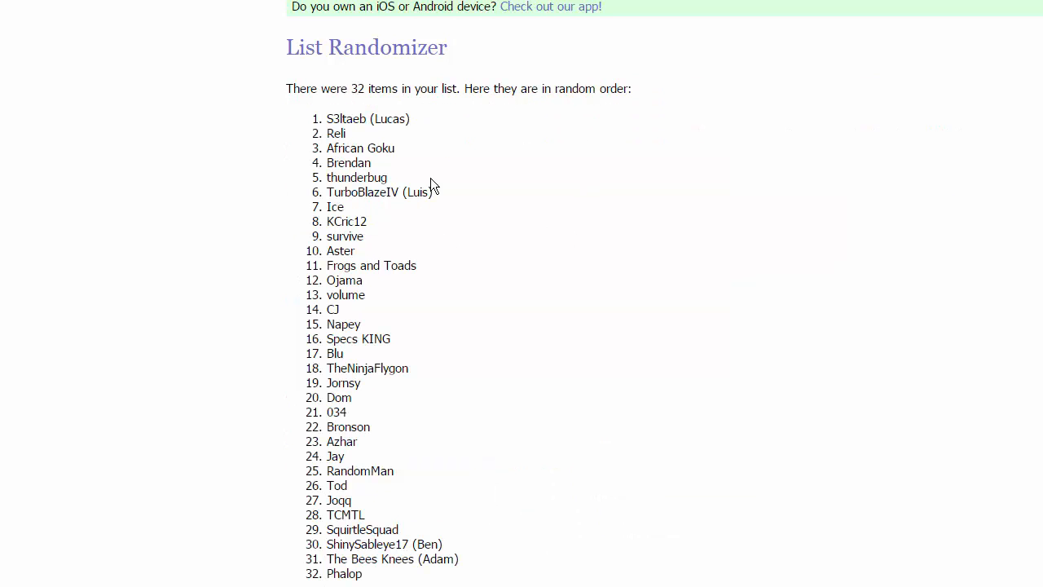
pyautogui.moveTo(313, 127)
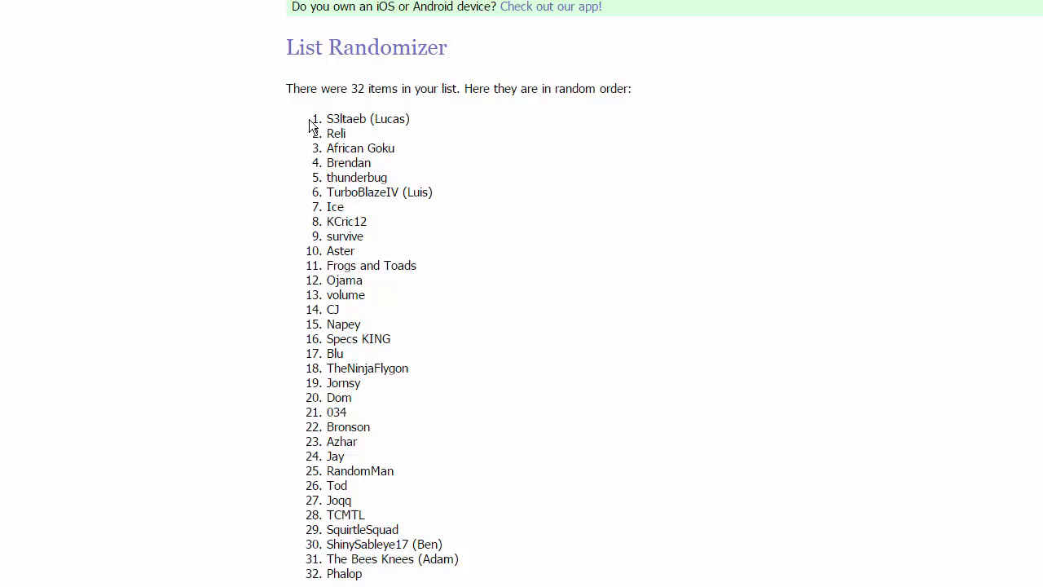
pyautogui.moveTo(328, 118); pyautogui.dragTo(400, 193)
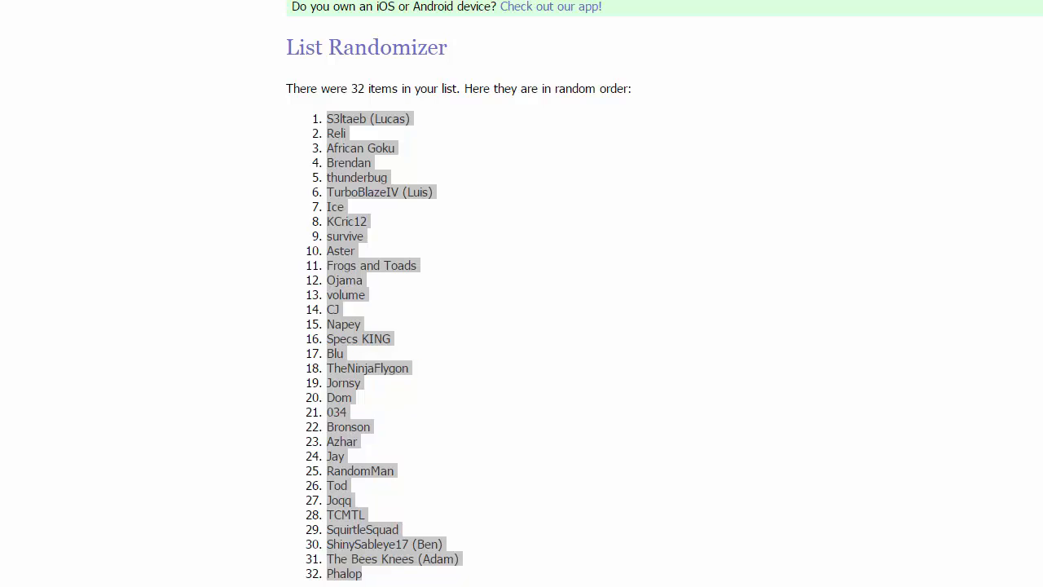
pyautogui.click(683, 264)
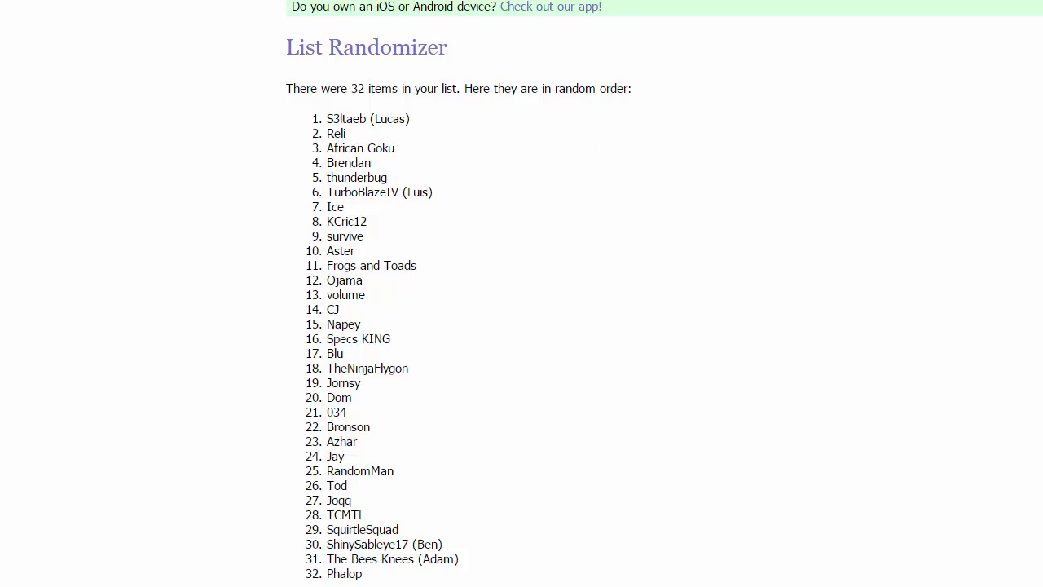
pyautogui.moveTo(665, 414)
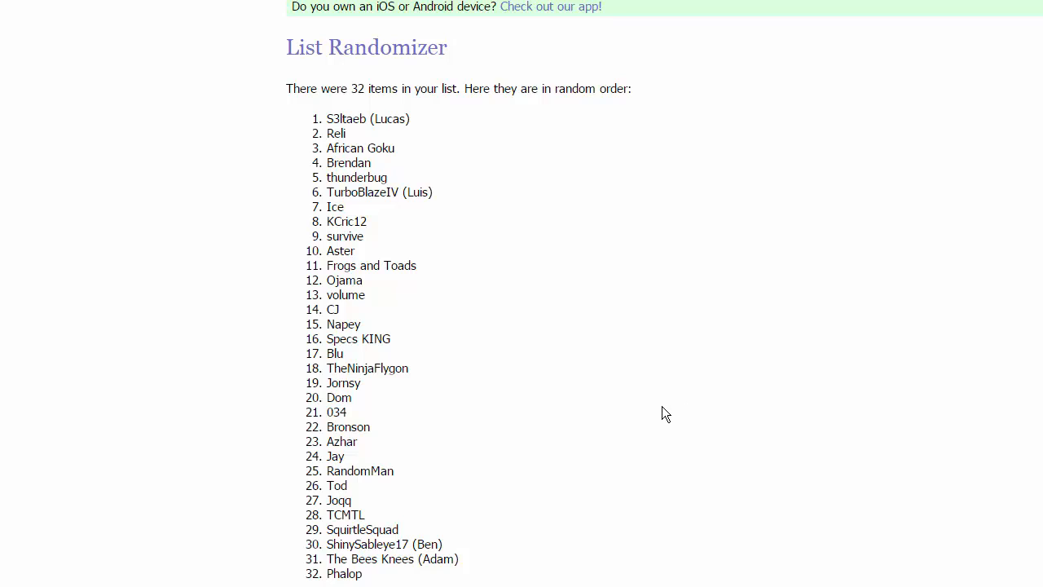
pyautogui.moveTo(924, 292)
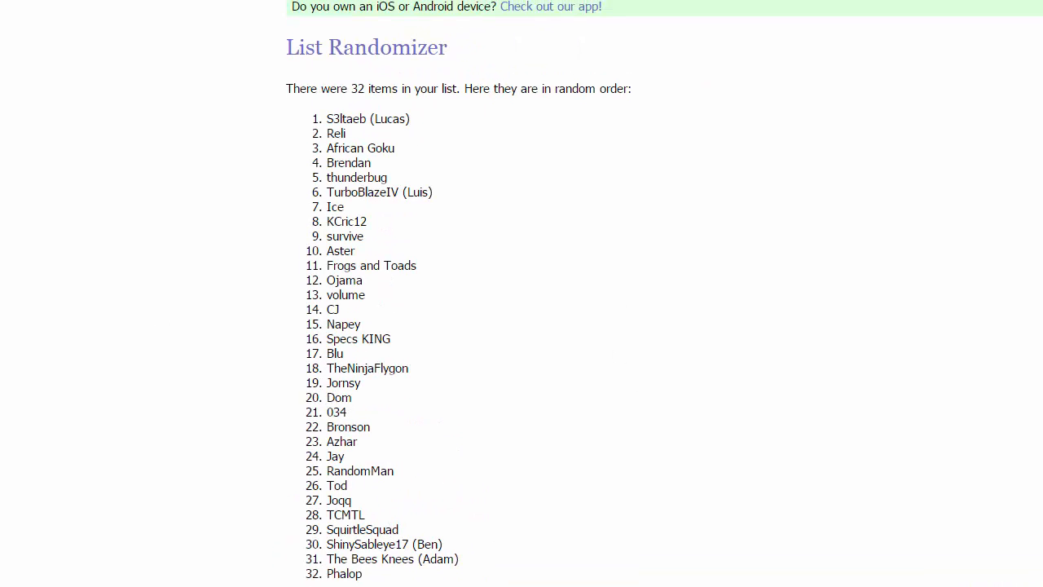
pyautogui.moveTo(159, 375)
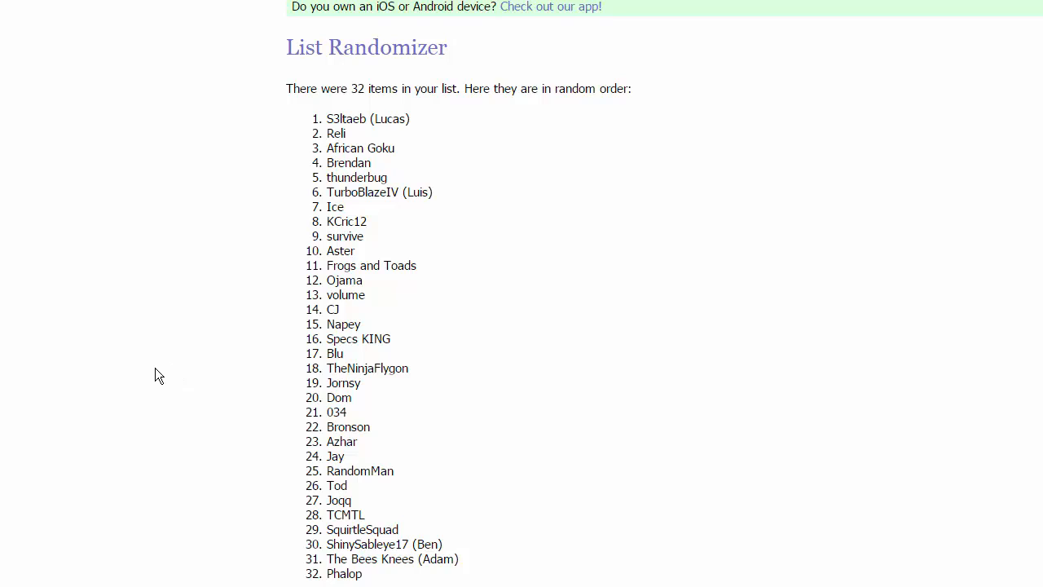
pyautogui.moveTo(95, 274)
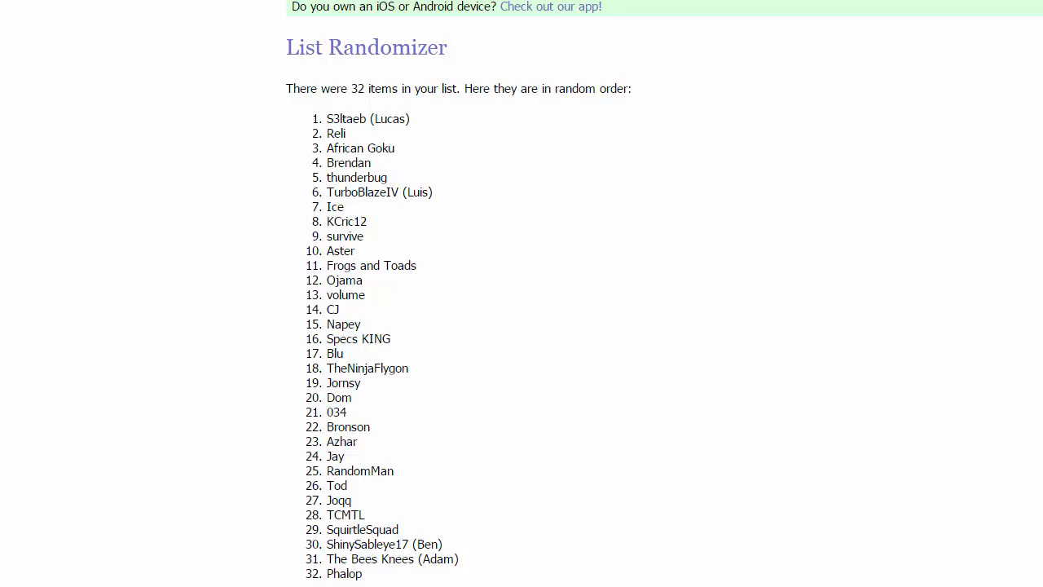
pyautogui.moveTo(489, 468)
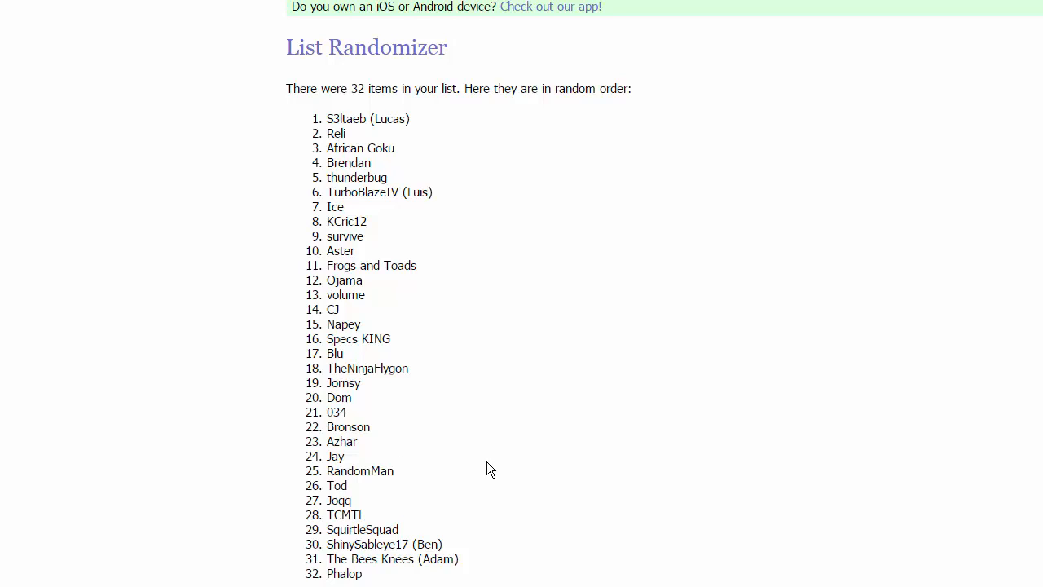
pyautogui.moveTo(355, 418)
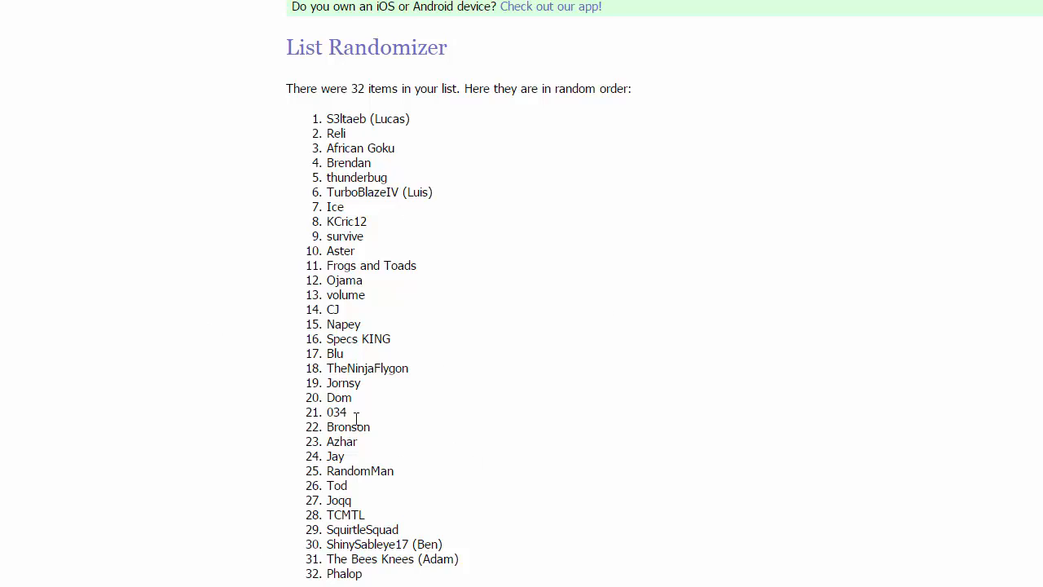
pyautogui.moveTo(634, 346)
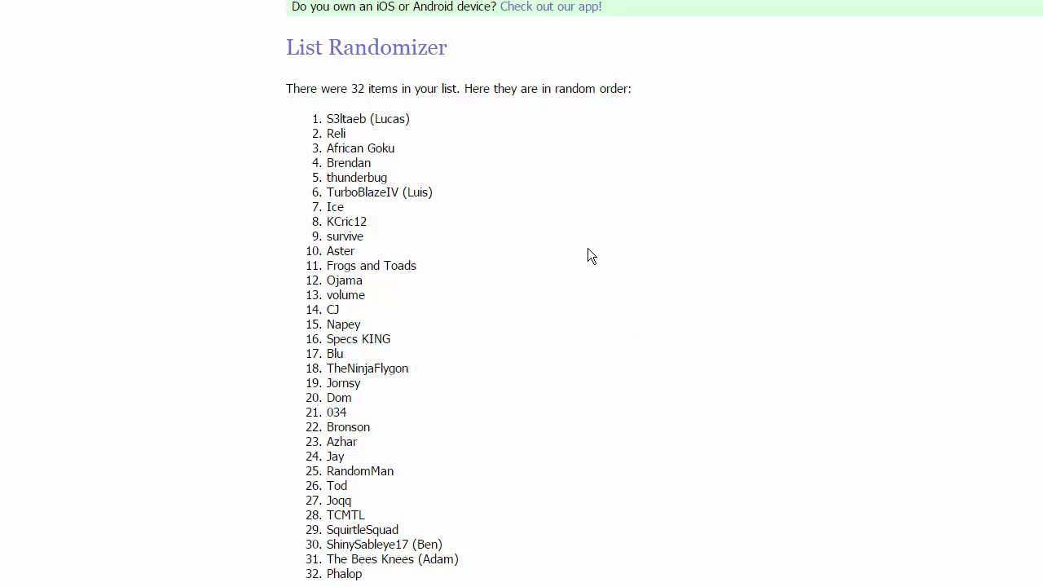
pyautogui.moveTo(479, 469)
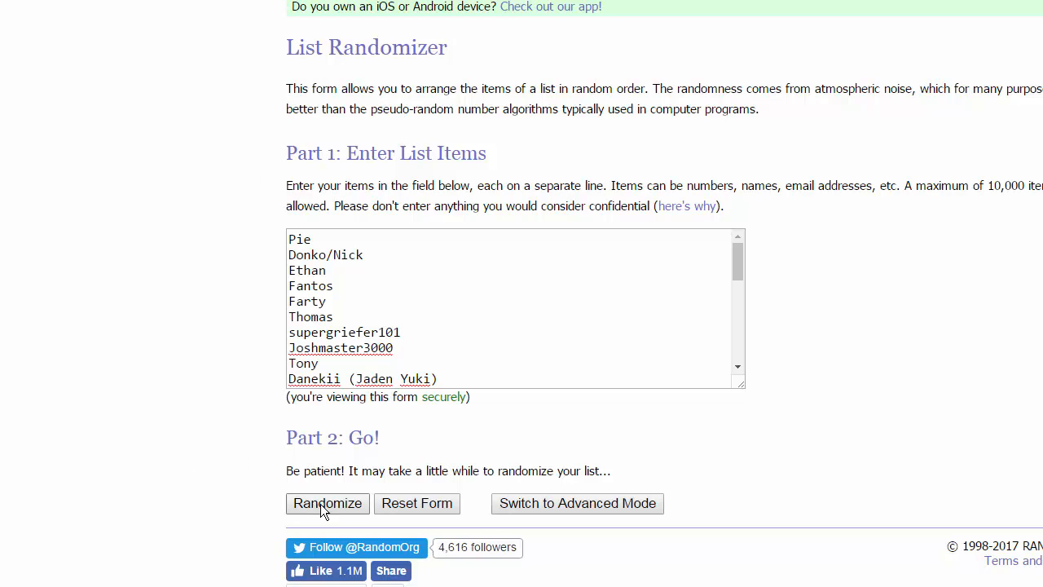
pyautogui.moveTo(361, 489)
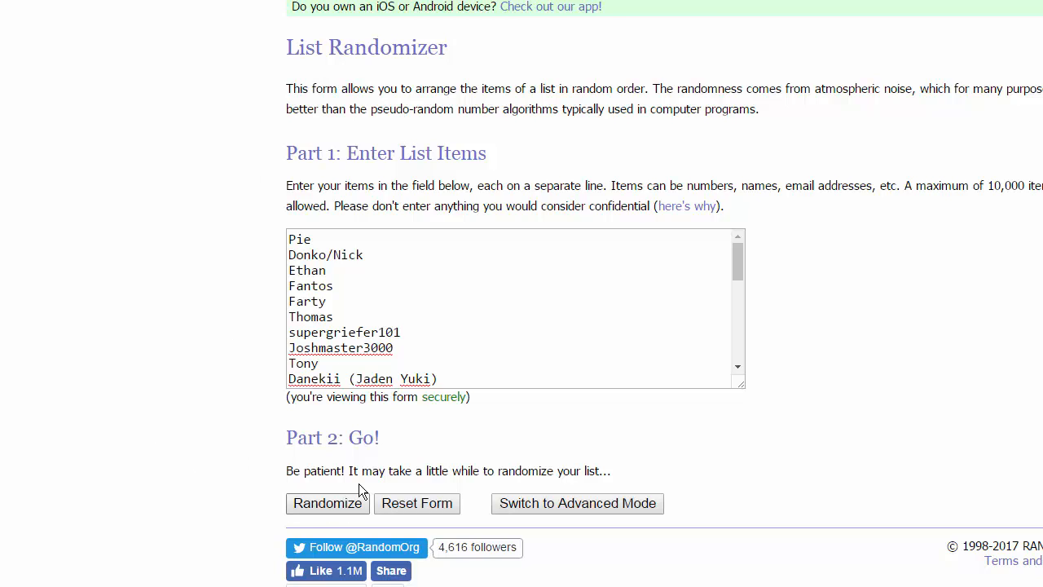
# - Randomize the second list of 32 names, giving an order from Pie and Fantos to Count
pyautogui.click(327, 502)
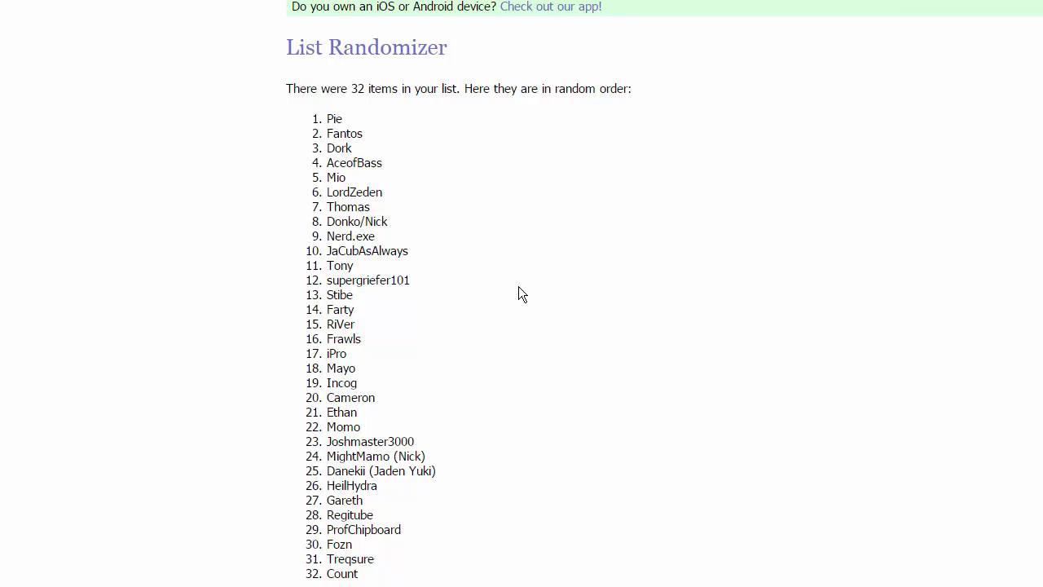
pyautogui.moveTo(520, 328)
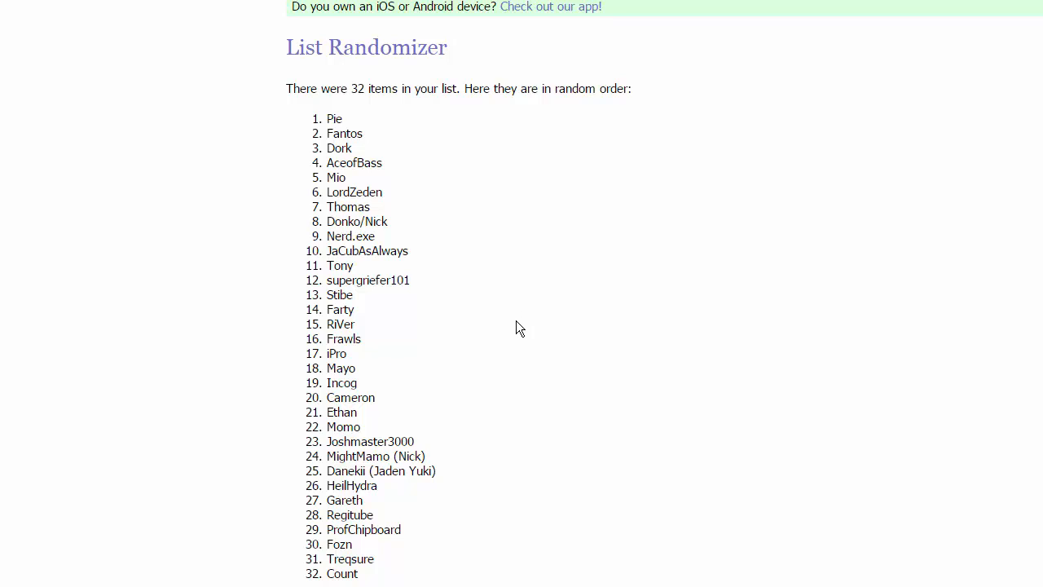
pyautogui.moveTo(521, 341)
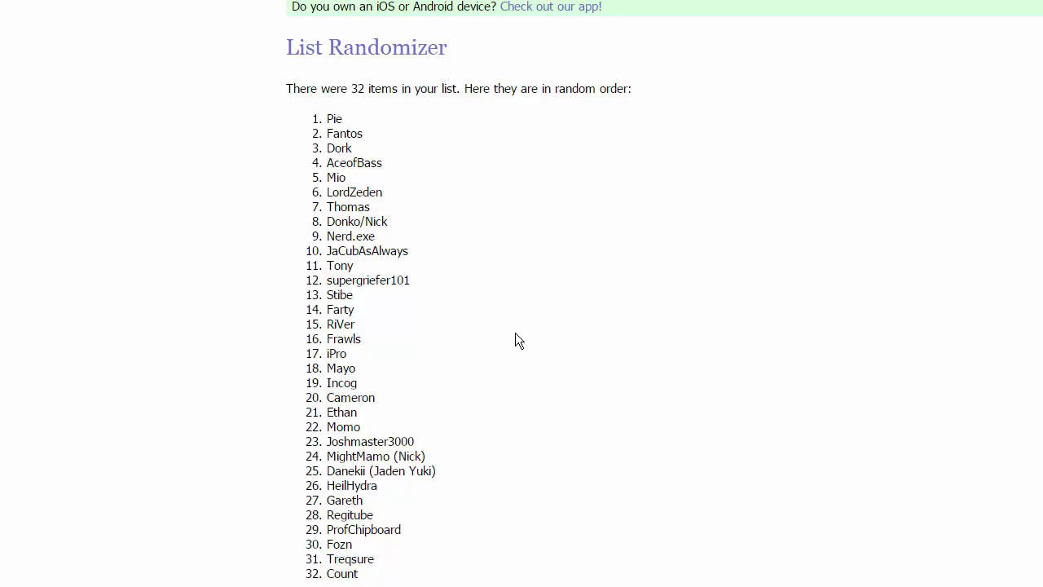
pyautogui.moveTo(518, 342)
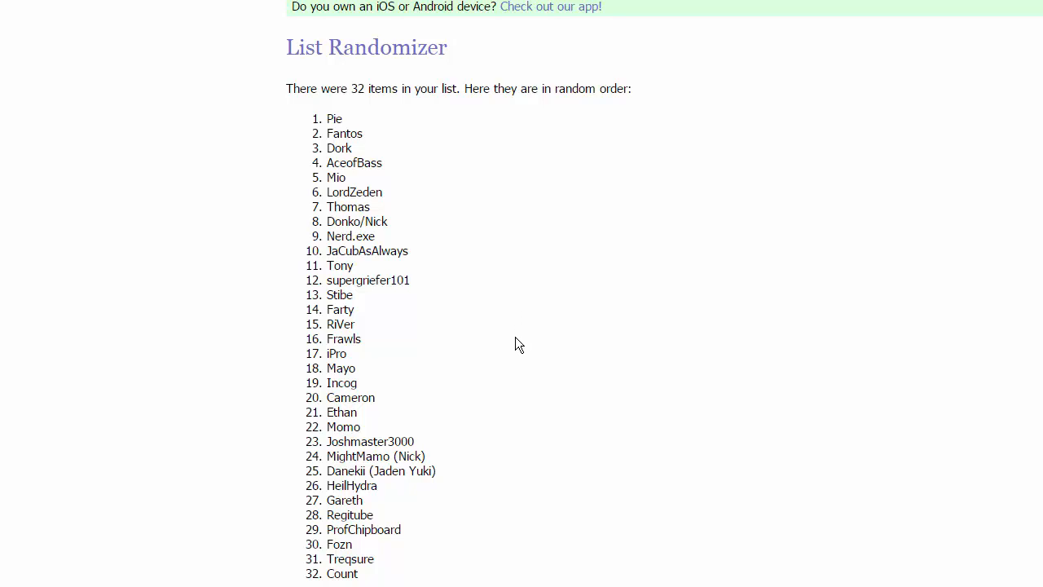
pyautogui.moveTo(515, 346)
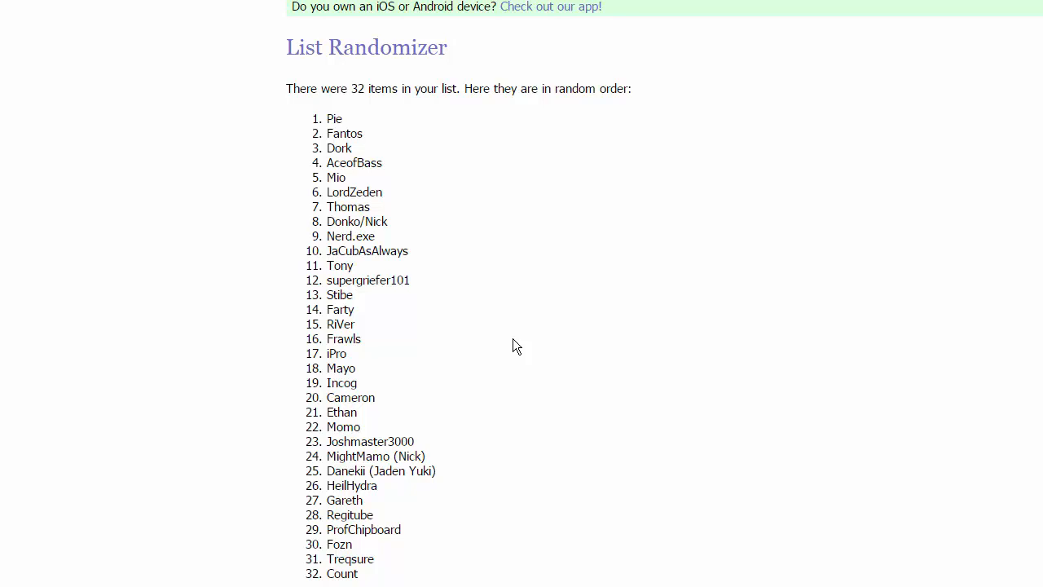
pyautogui.moveTo(504, 341)
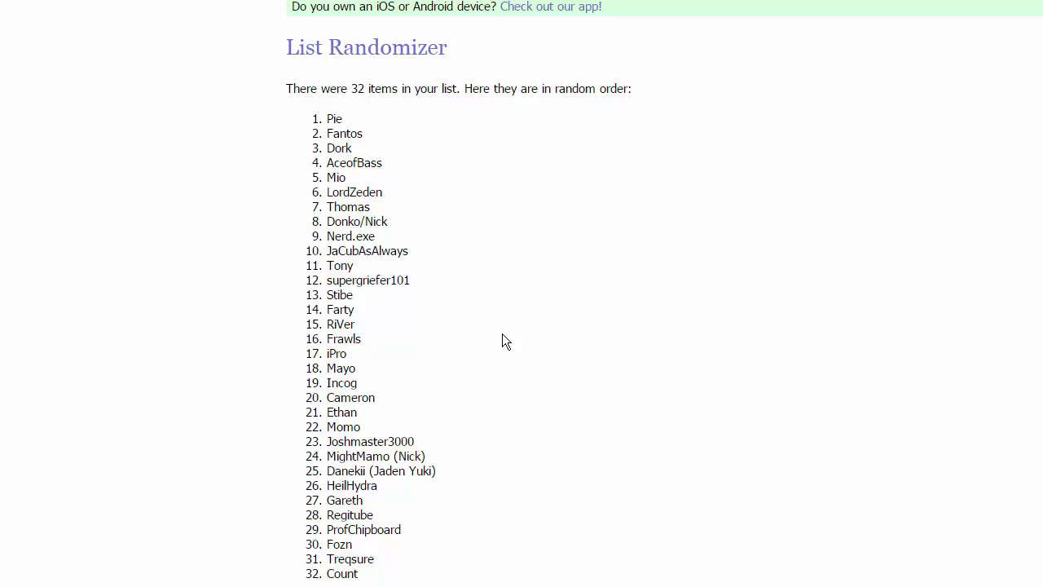
pyautogui.moveTo(400, 326)
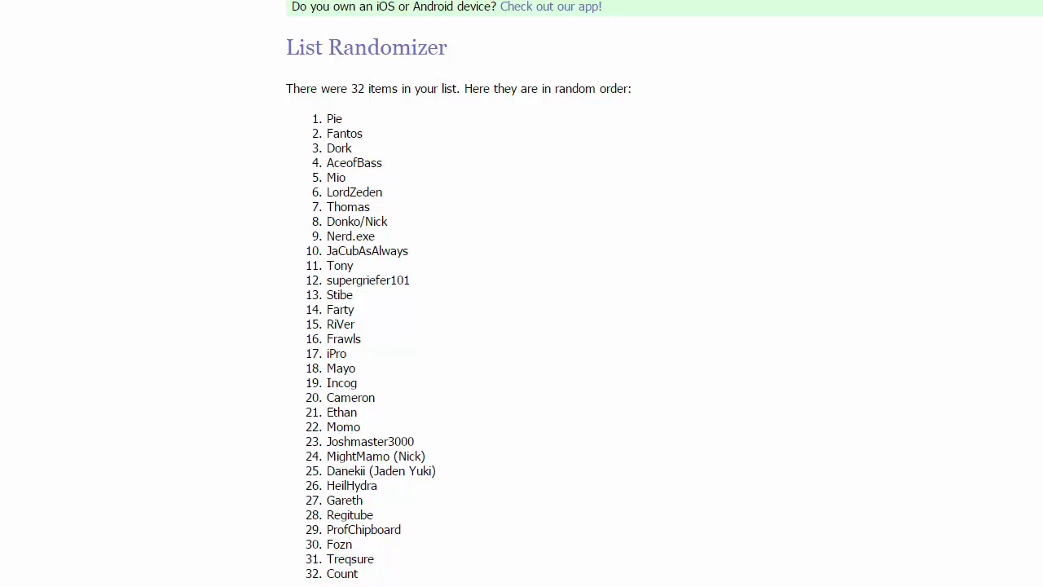
pyautogui.moveTo(306, 114)
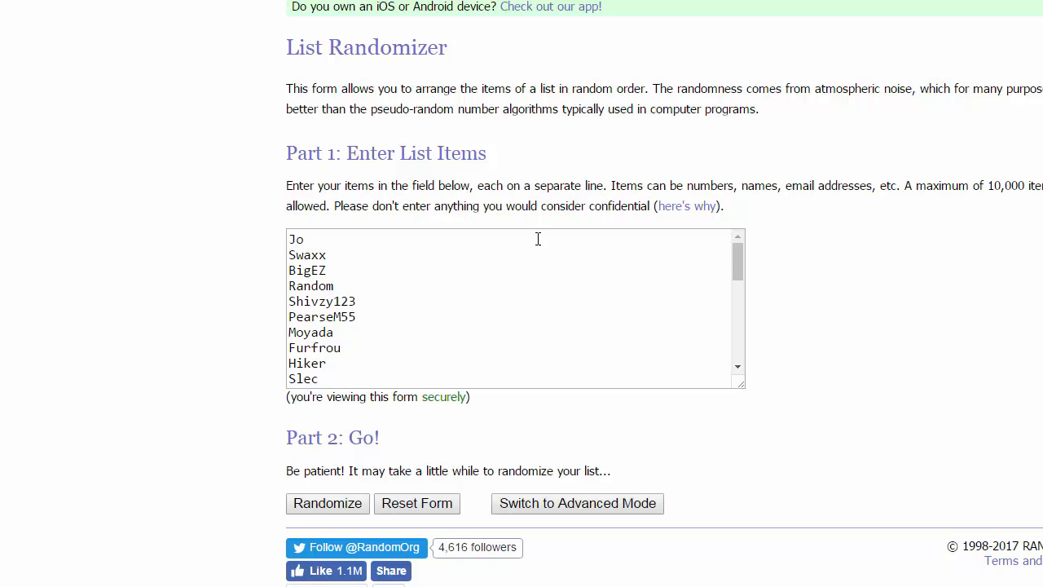
pyautogui.moveTo(610, 281)
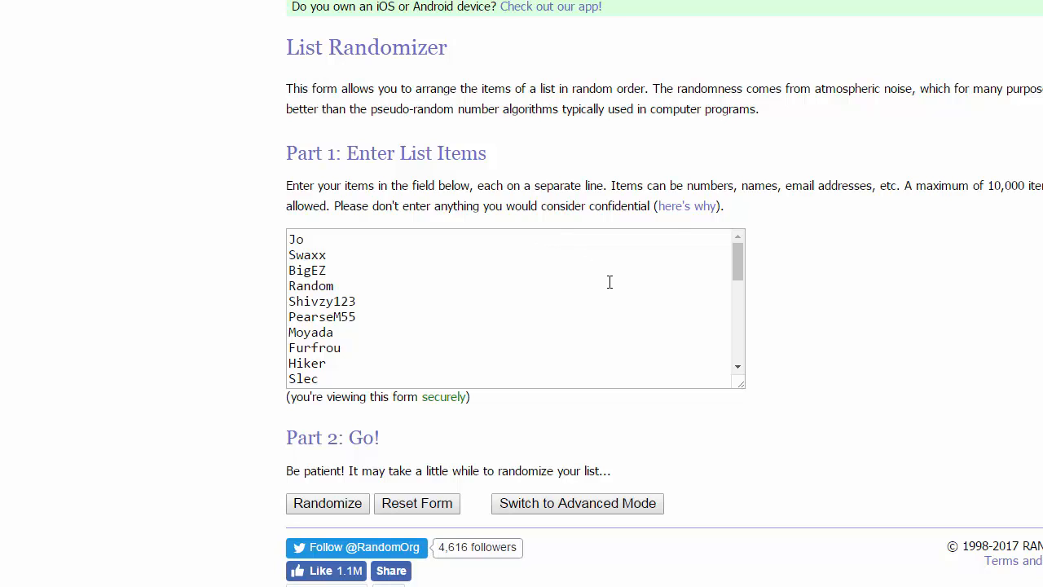
pyautogui.moveTo(593, 303)
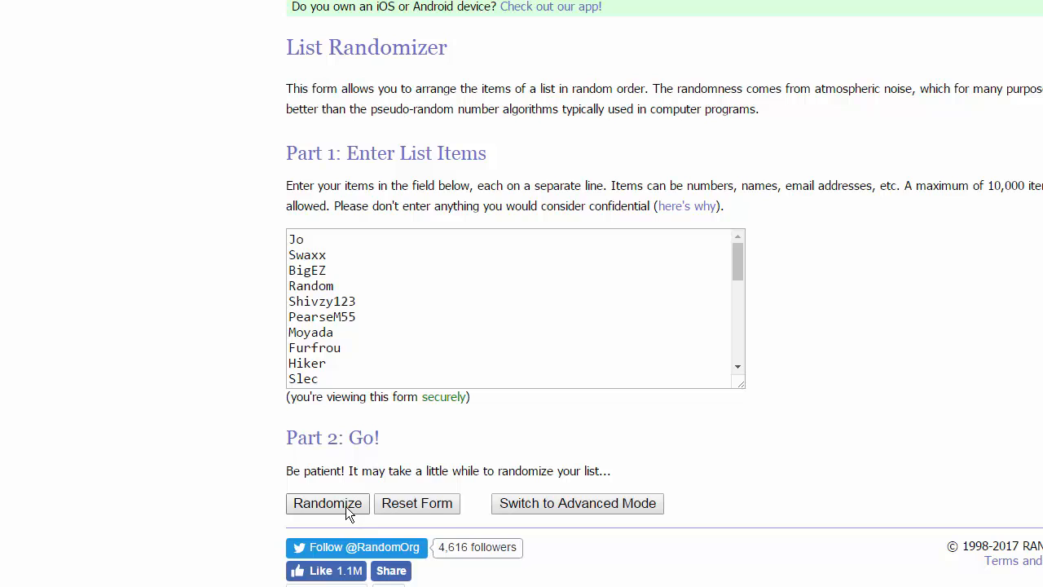
# - Randomize the third list of 32 names, giving an order from Hiker to Furfrou
pyautogui.click(326, 502)
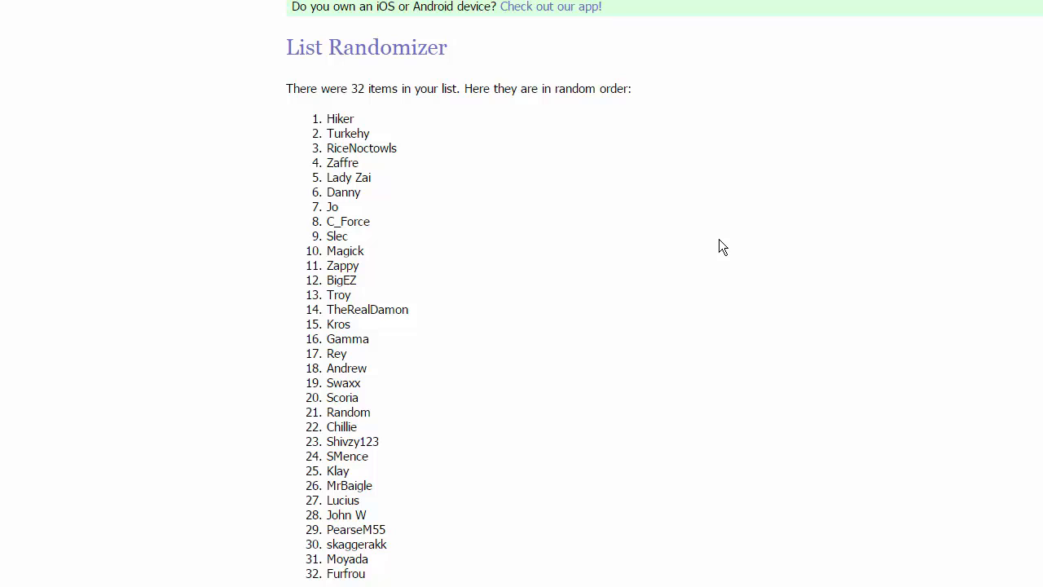
pyautogui.moveTo(181, 241)
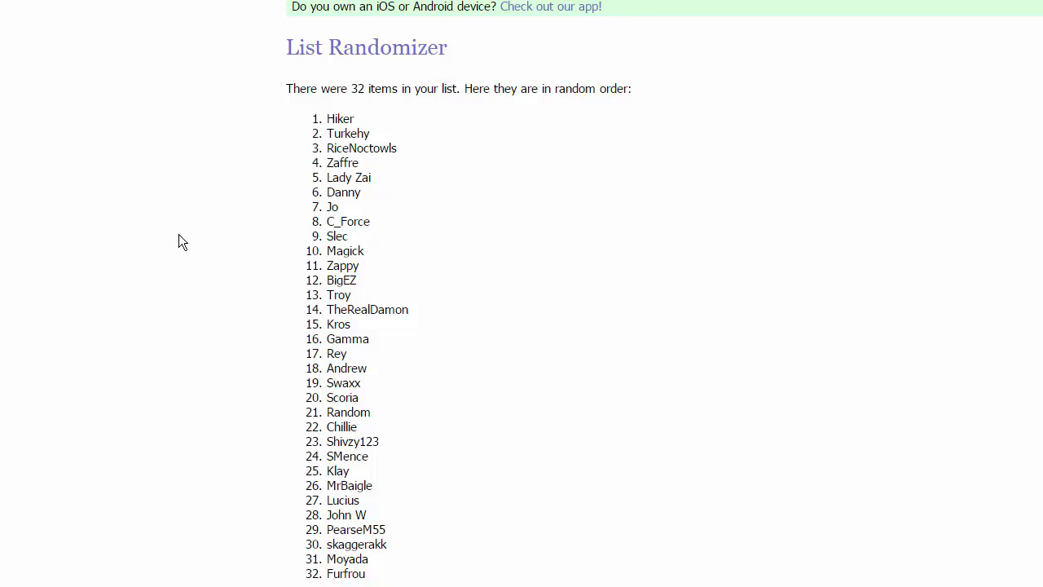
pyautogui.moveTo(303, 301)
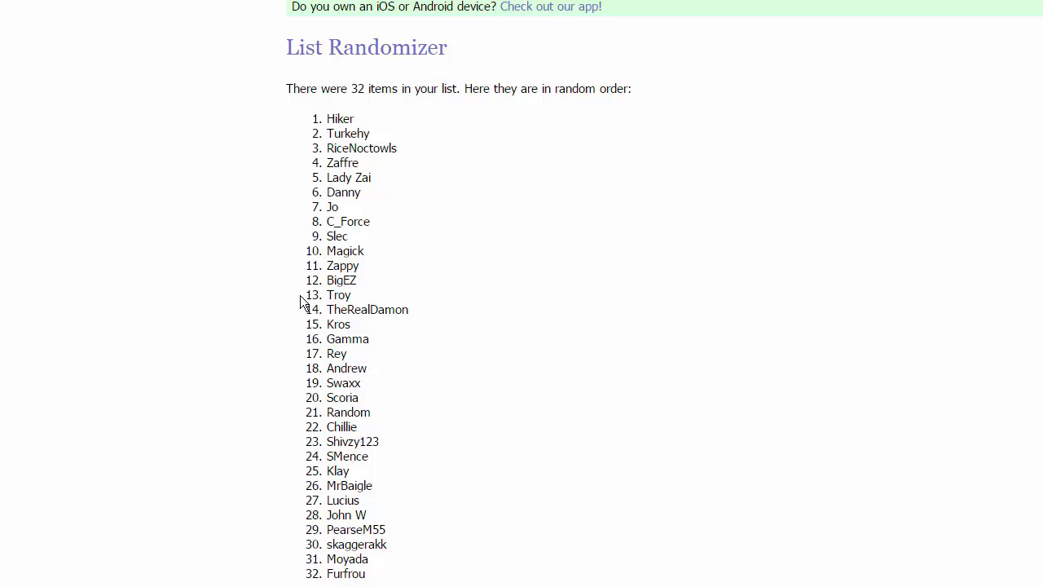
# - Select part of the shuffled third list while reviewing the order from Hiker to Furfrou
pyautogui.moveTo(328, 294); pyautogui.dragTo(368, 339)
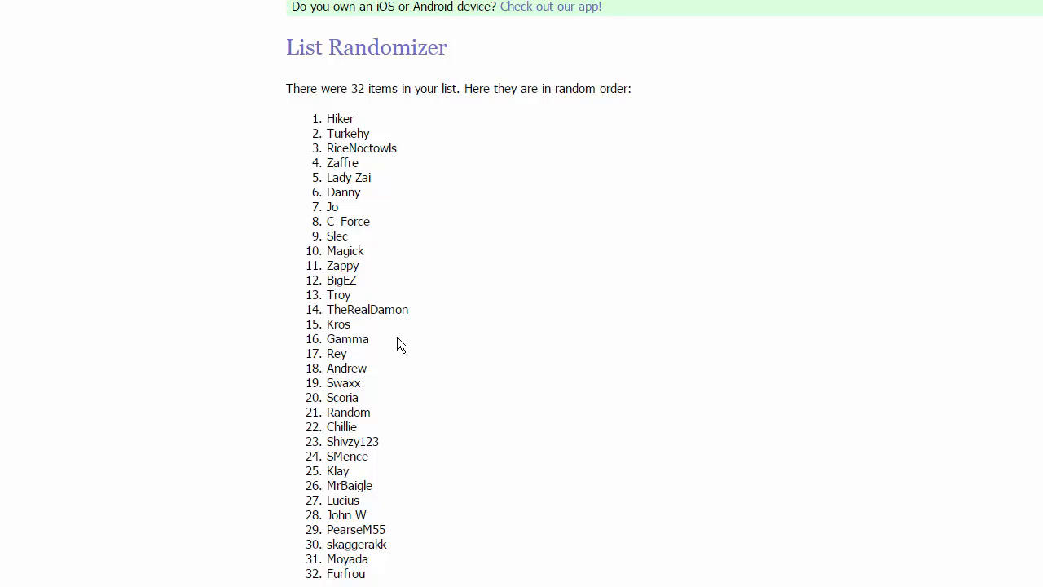
pyautogui.moveTo(502, 453)
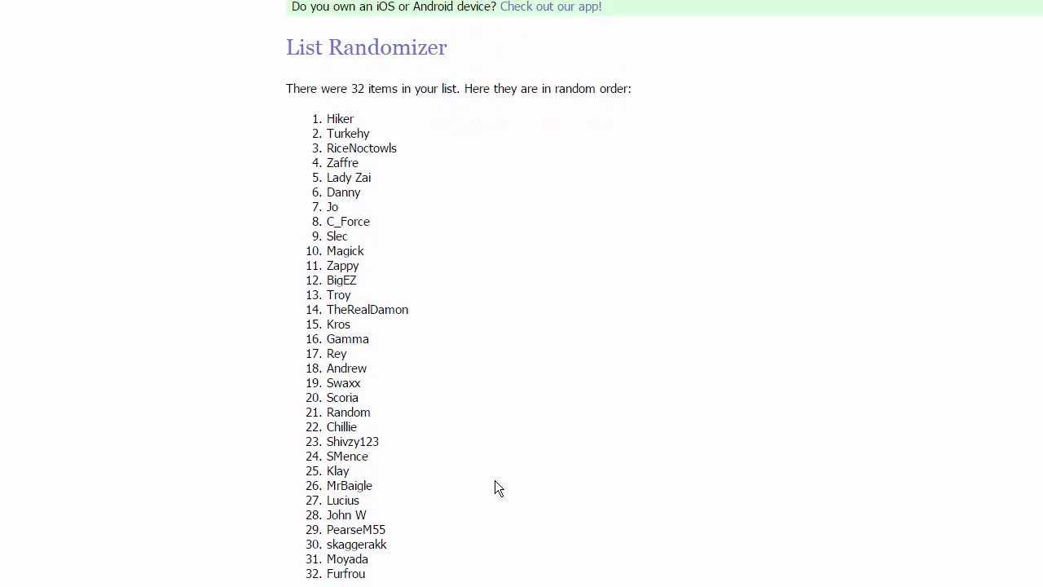
pyautogui.scroll(-3)
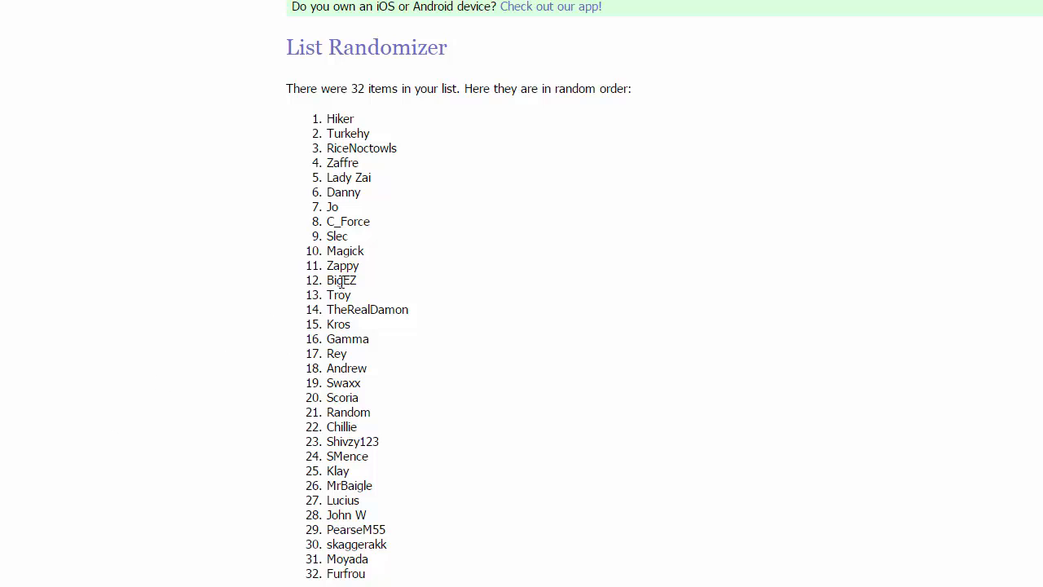
pyautogui.doubleClick(339, 118)
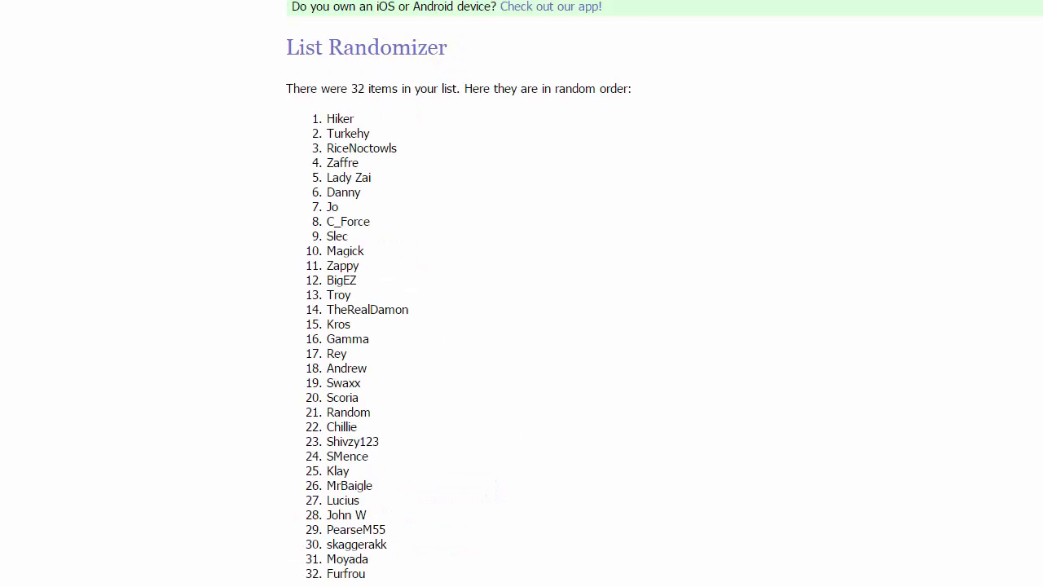
pyautogui.moveTo(43, 280)
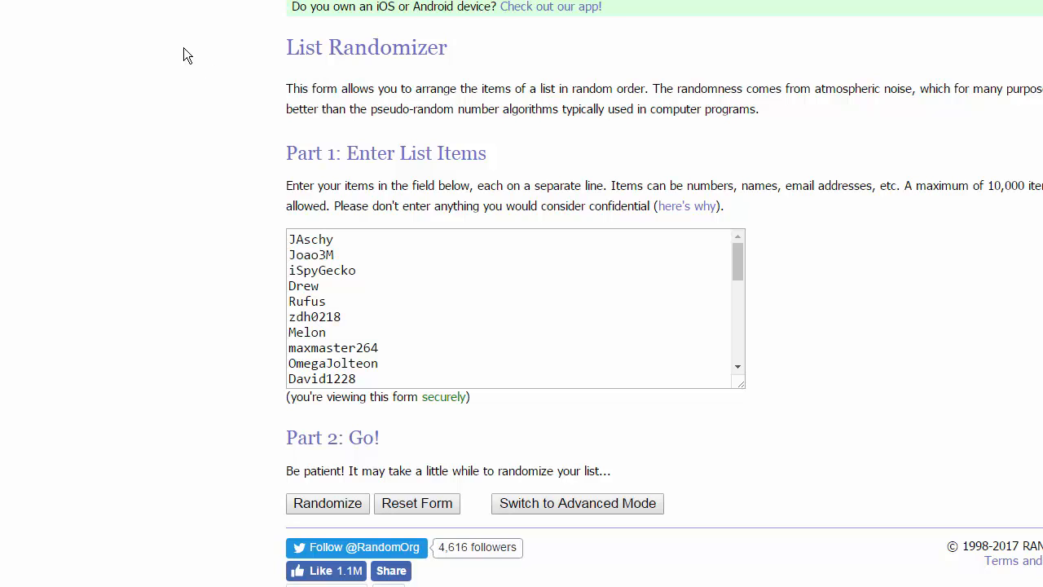
pyautogui.moveTo(326, 502)
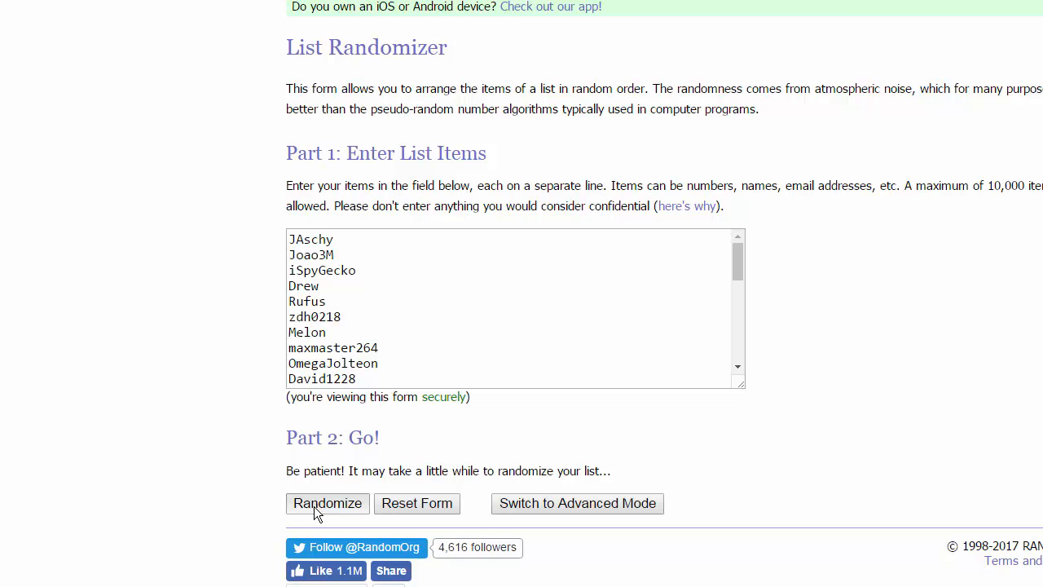
# - Randomize the fourth list of 32 names, giving an order from Fitz to Michael
pyautogui.click(327, 502)
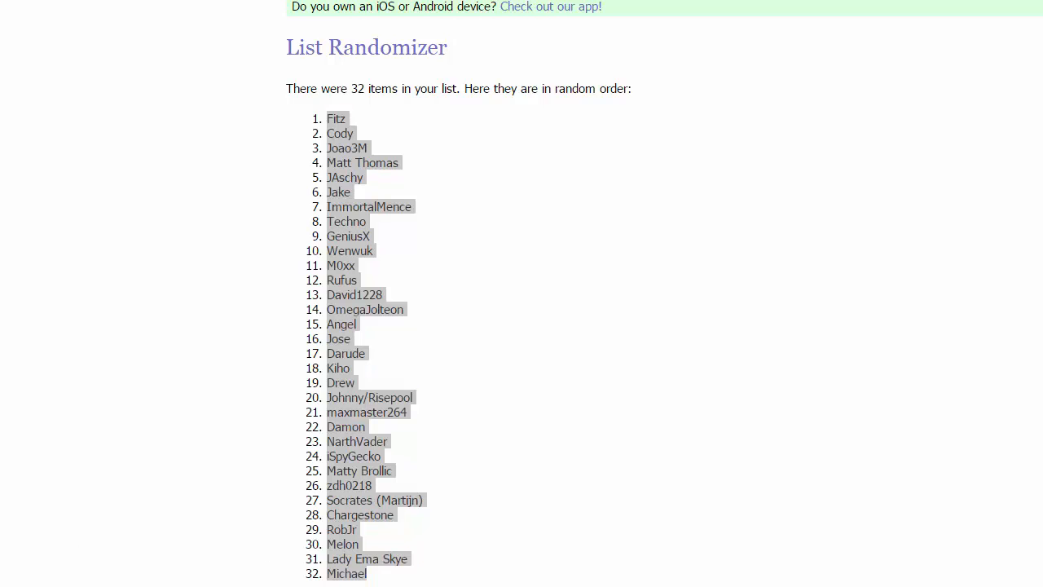
pyautogui.click(505, 248)
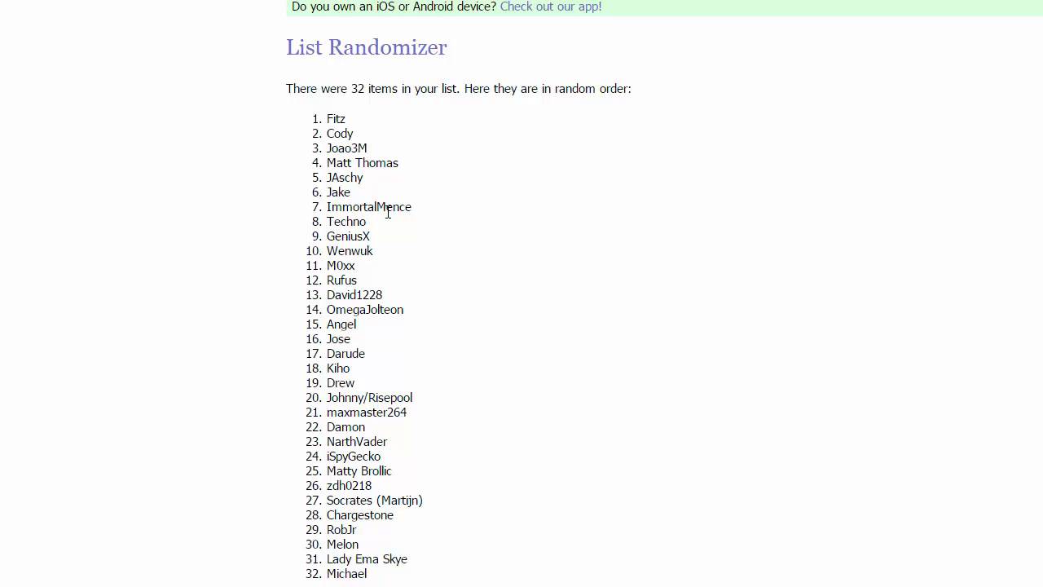
pyautogui.moveTo(408, 233)
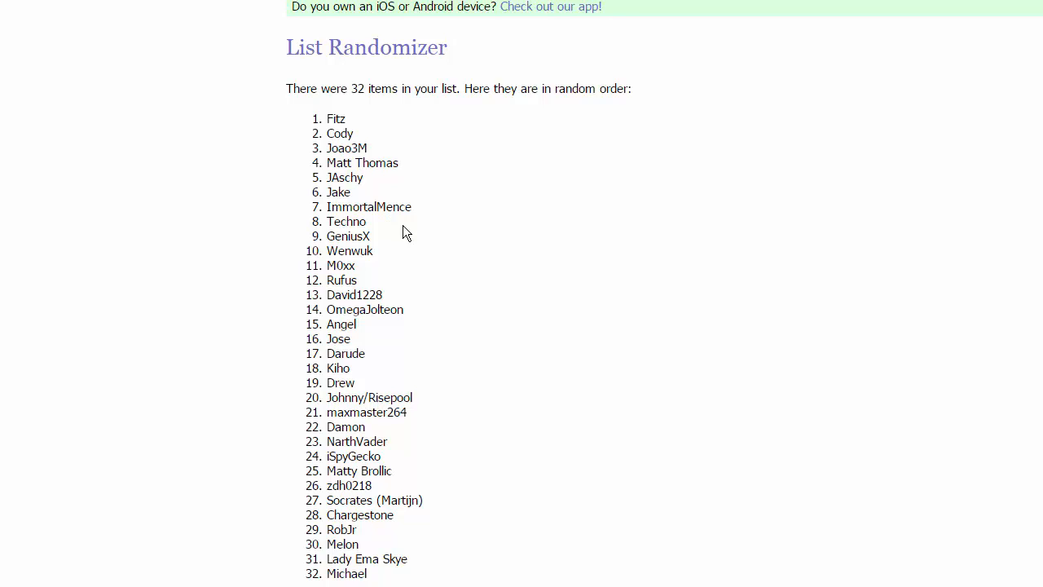
pyautogui.moveTo(390, 263)
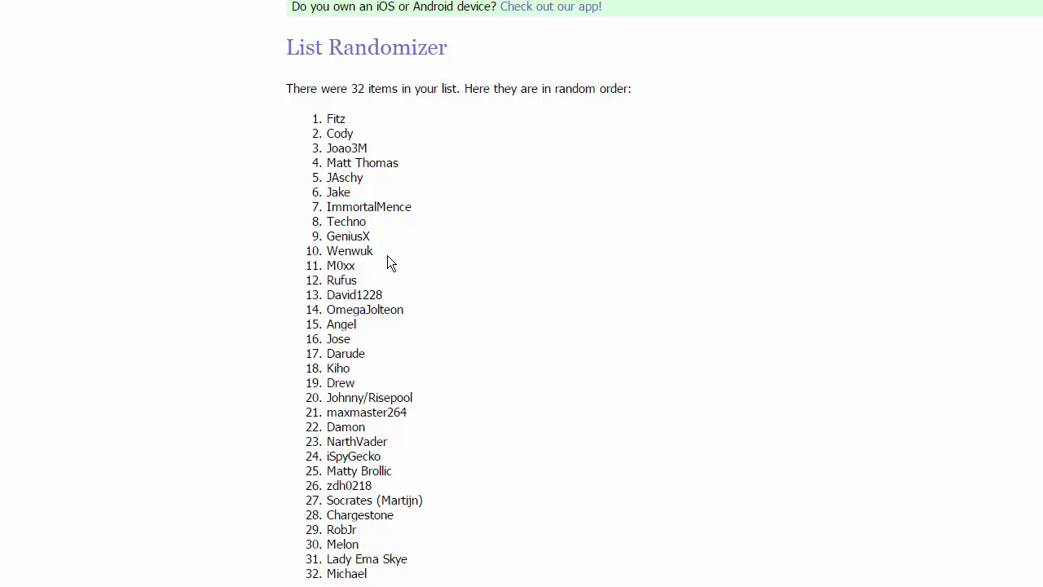
pyautogui.moveTo(377, 278)
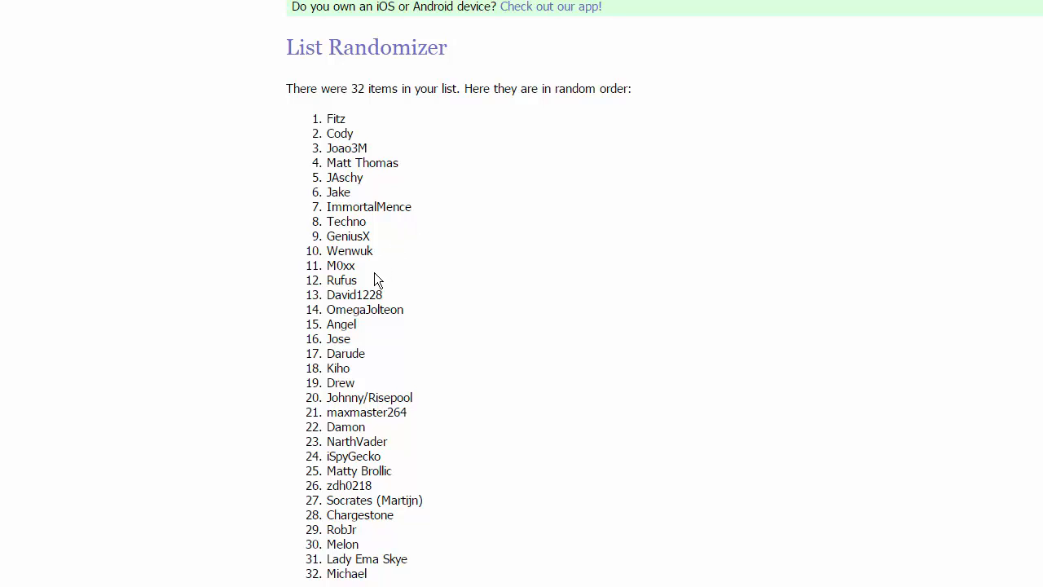
pyautogui.moveTo(365, 290)
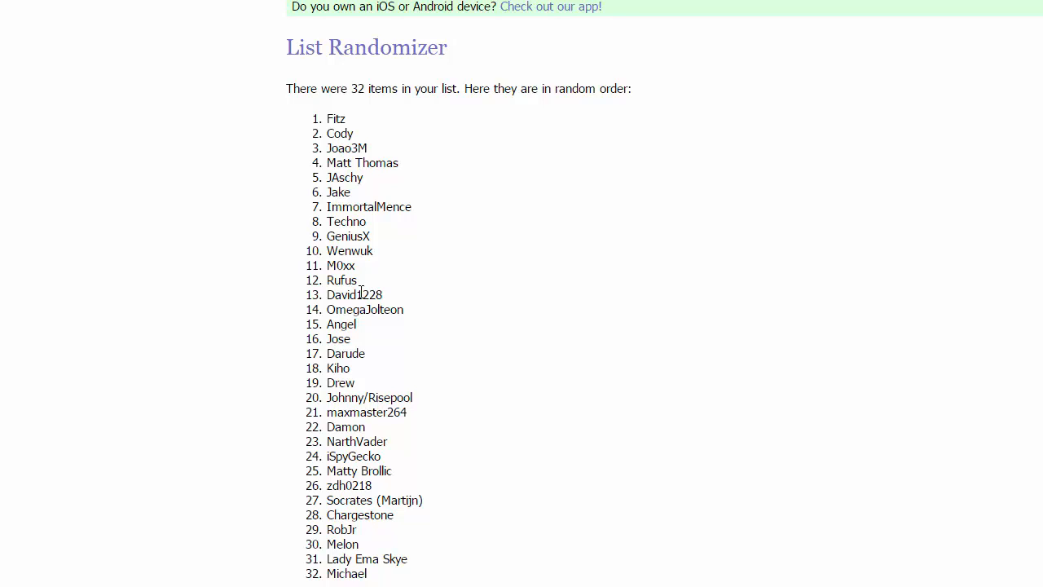
pyautogui.moveTo(856, 446)
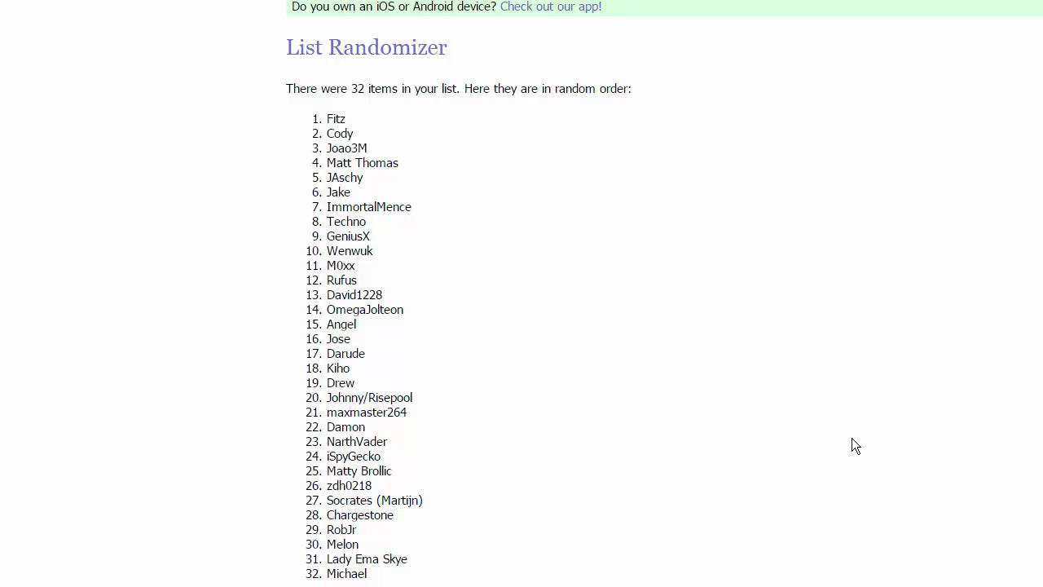
pyautogui.moveTo(621, 362)
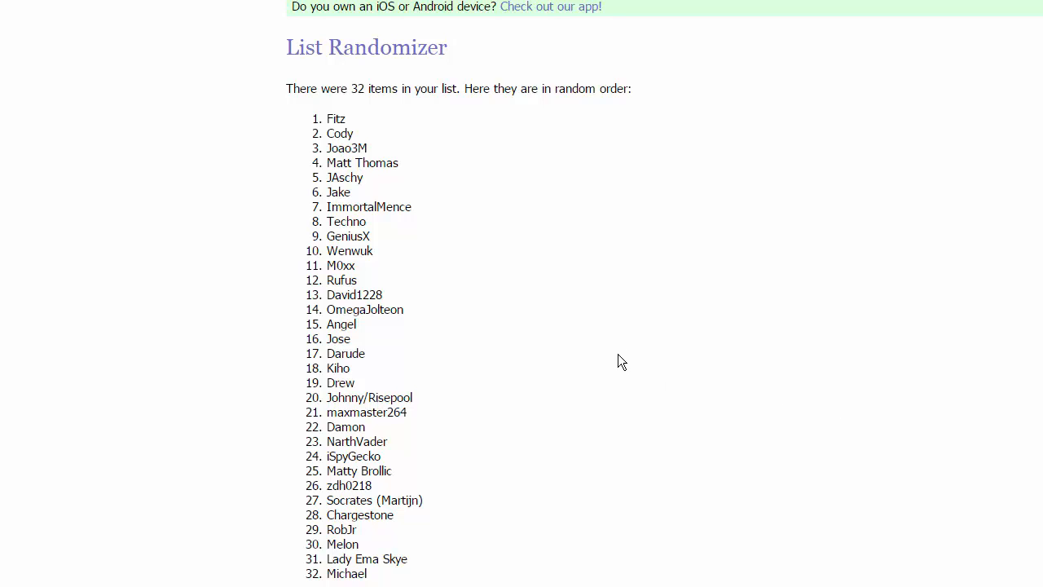
pyautogui.moveTo(528, 360)
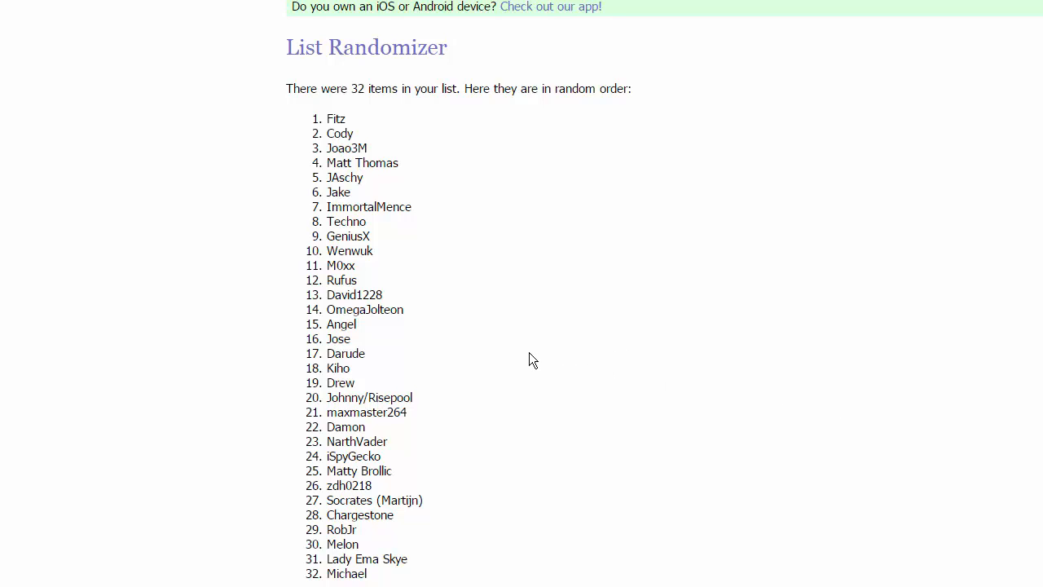
pyautogui.moveTo(481, 355)
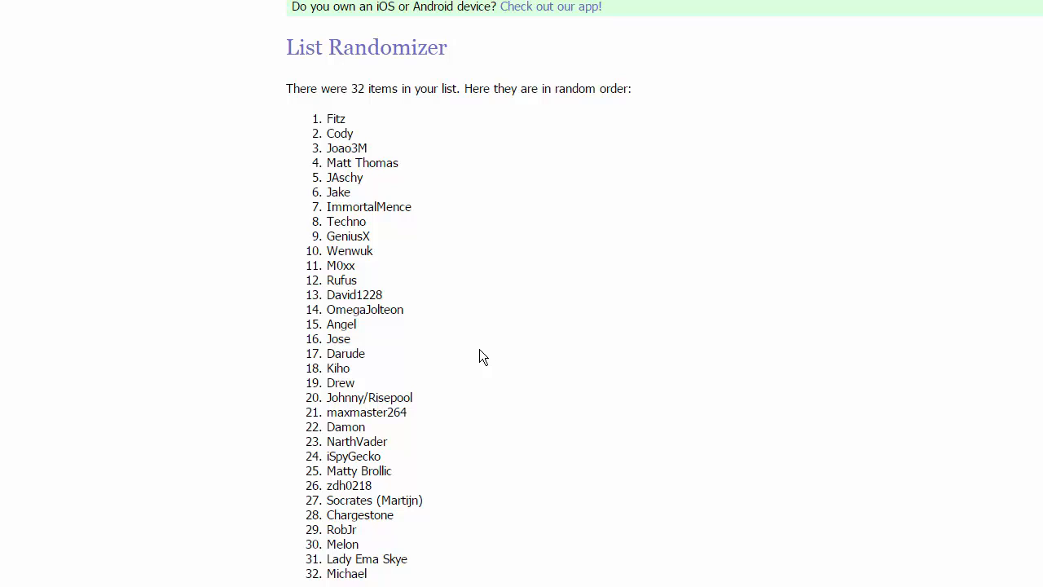
pyautogui.moveTo(479, 356)
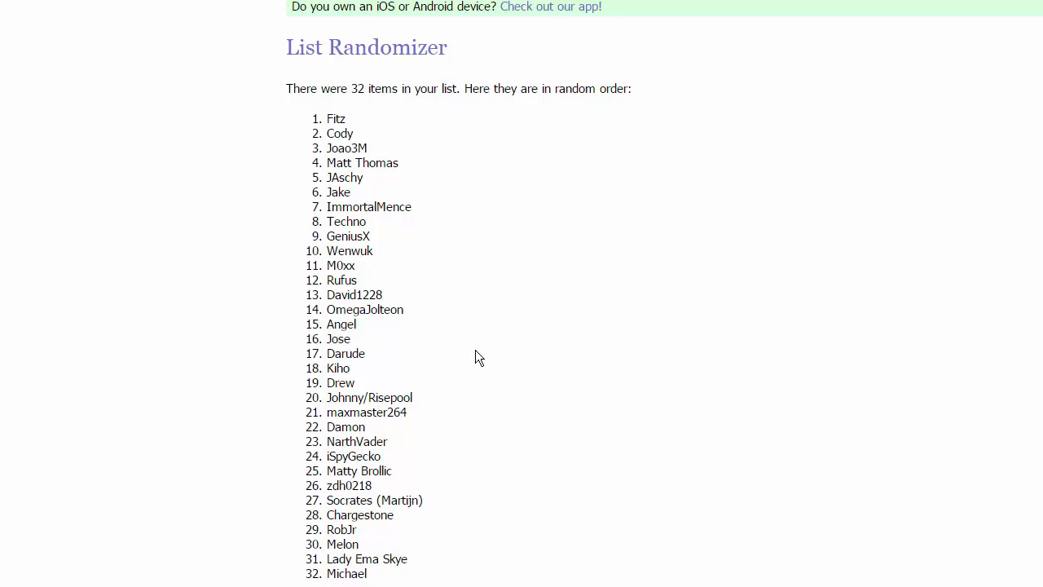
pyautogui.moveTo(469, 333)
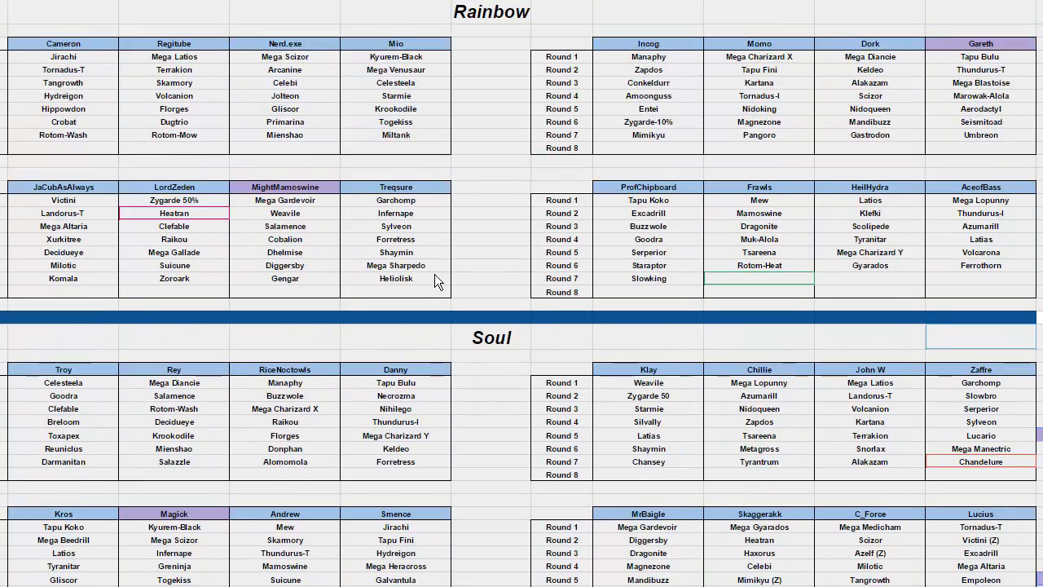
# - Scroll down the draft sheet to the Cascade section and the Alola bracket with matchups like 1A vs 5B
pyautogui.scroll(-3)
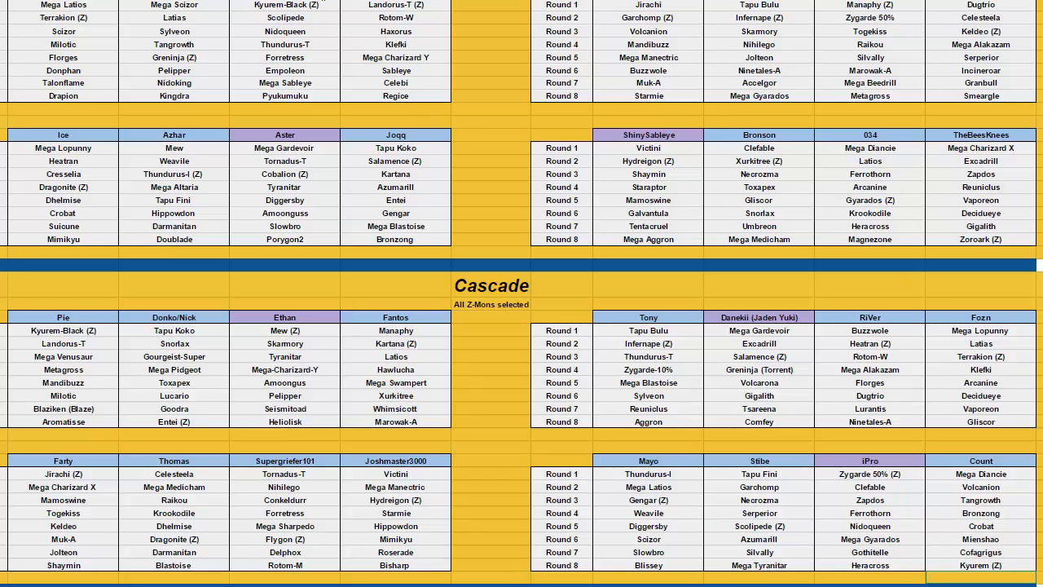
pyautogui.moveTo(560, 219)
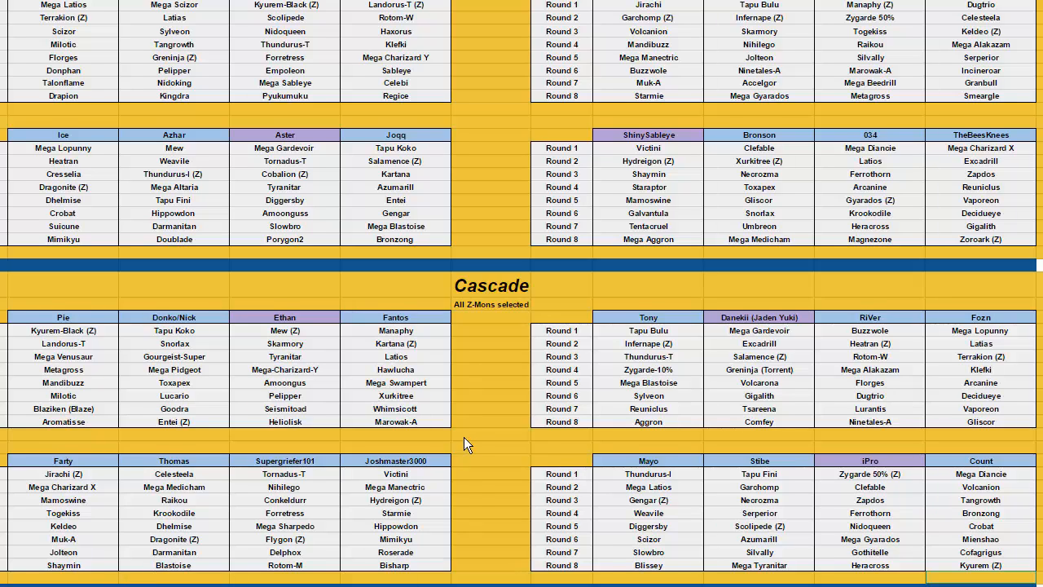
pyautogui.scroll(-3)
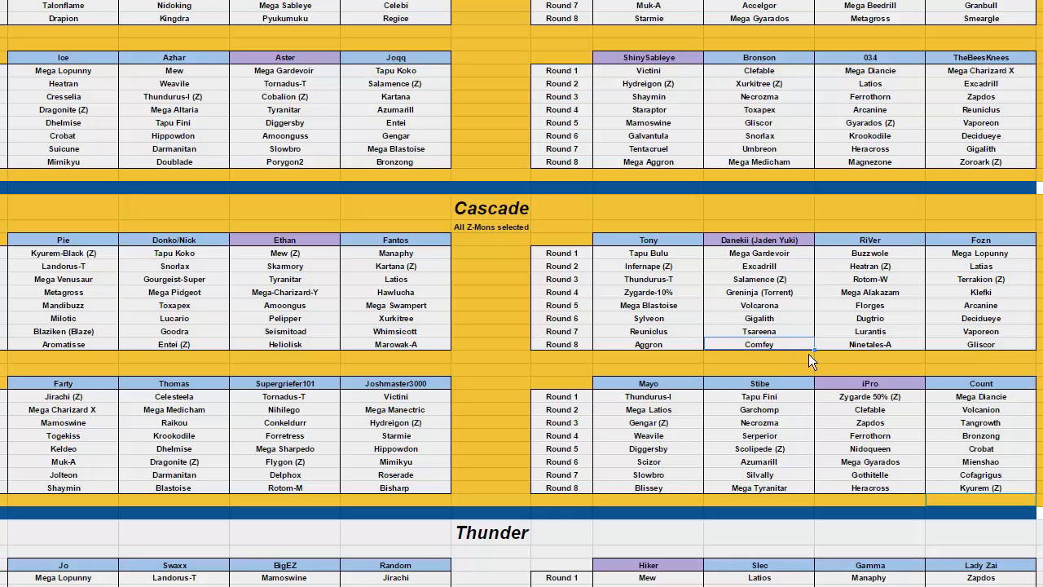
pyautogui.moveTo(784, 372)
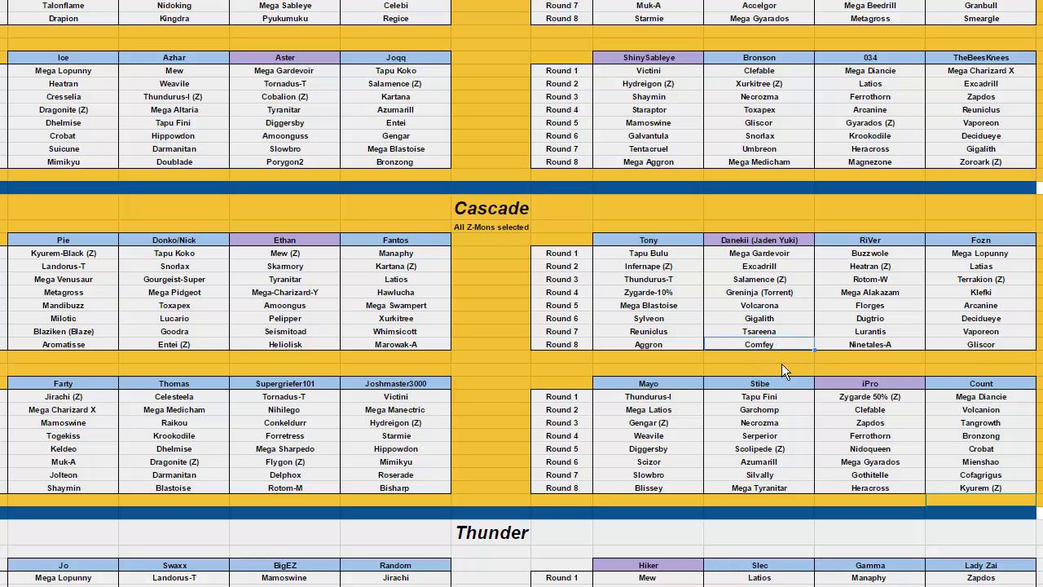
pyautogui.scroll(-3)
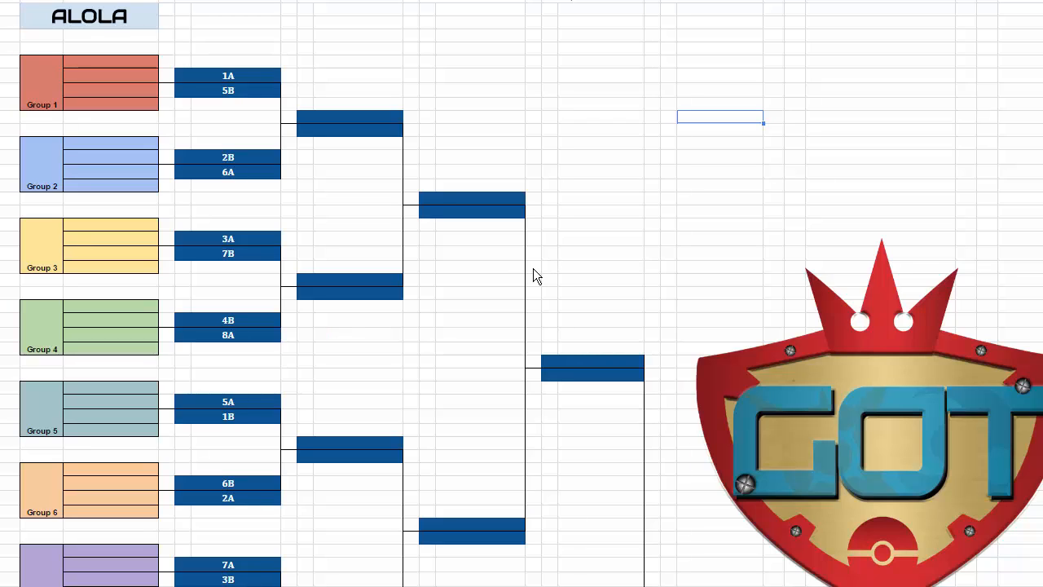
pyautogui.moveTo(500, 256)
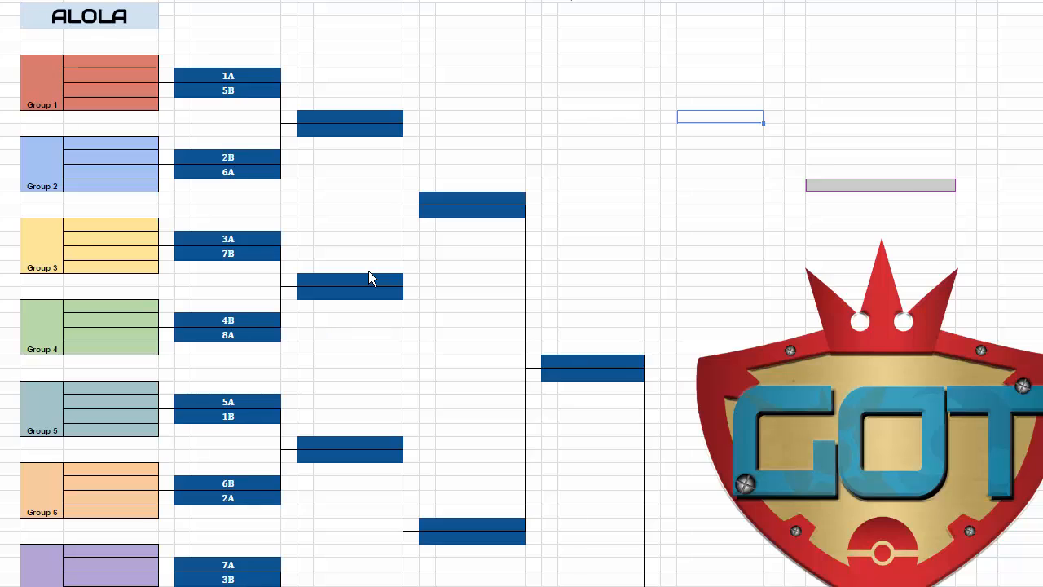
pyautogui.write('HI ASTER')
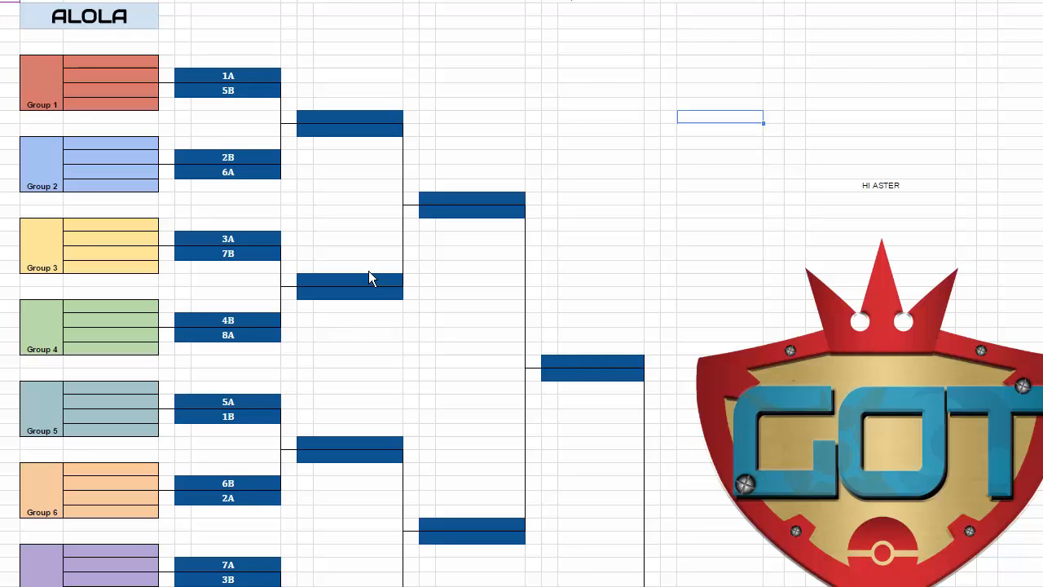
pyautogui.click(881, 185)
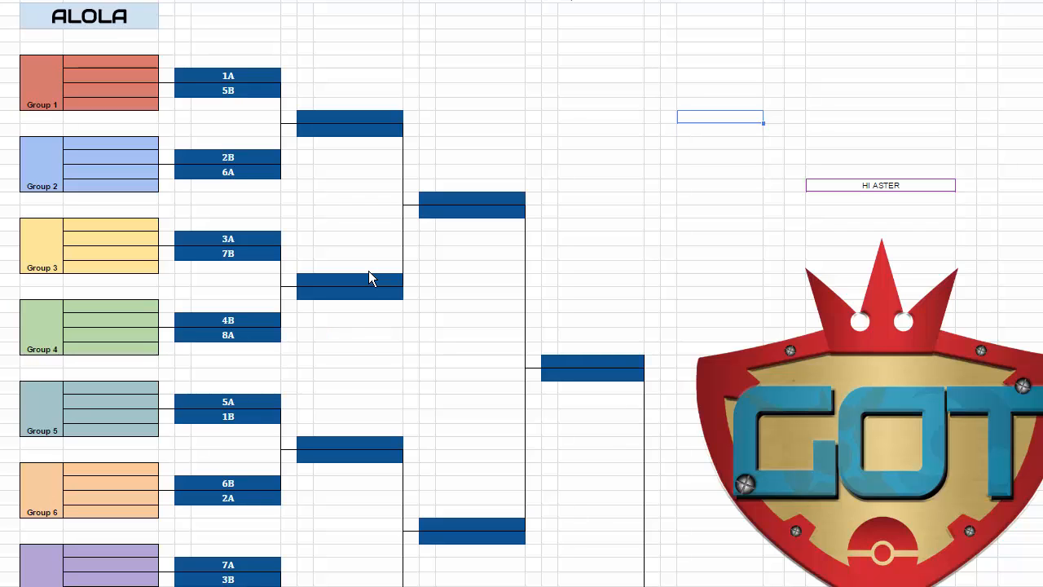
pyautogui.moveTo(420, 259)
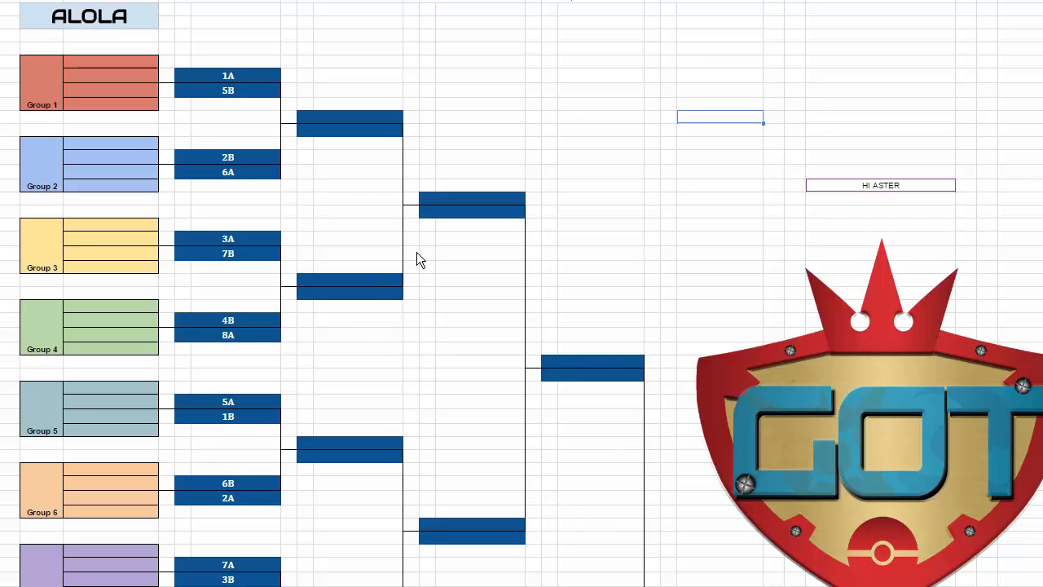
pyautogui.scroll(-3)
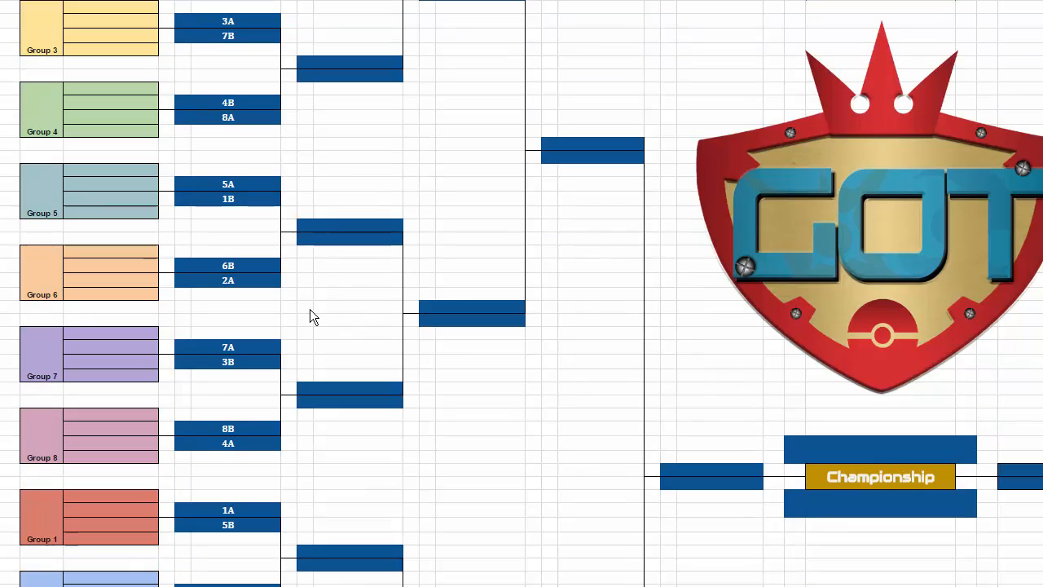
pyautogui.scroll(3)
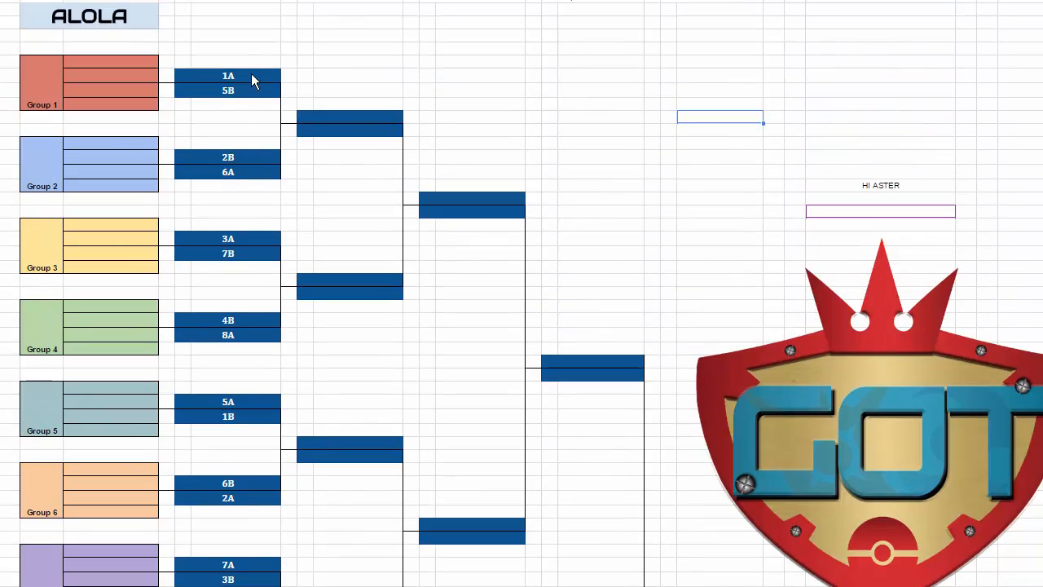
pyautogui.moveTo(295, 85)
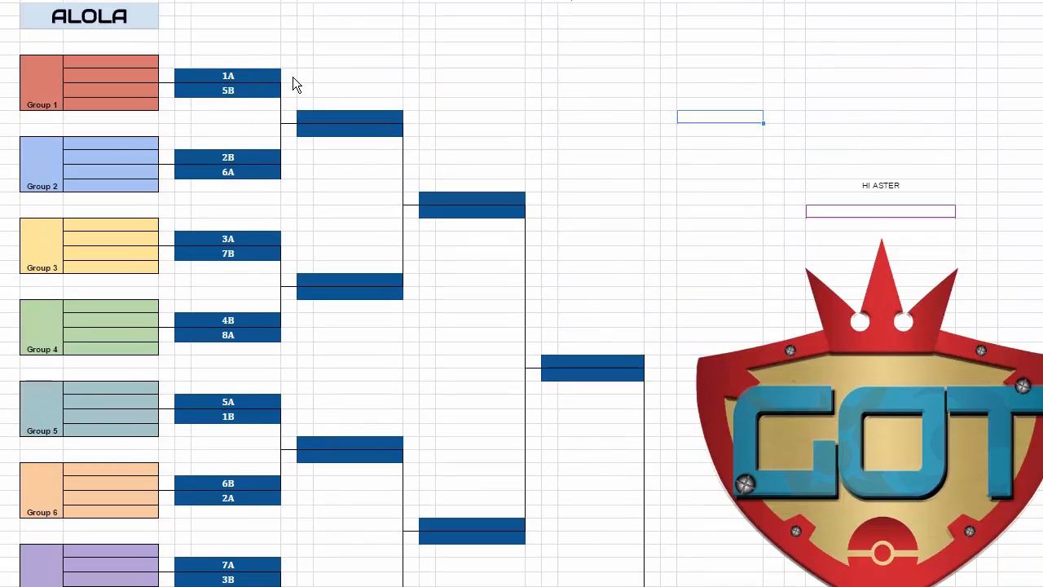
pyautogui.moveTo(231, 88)
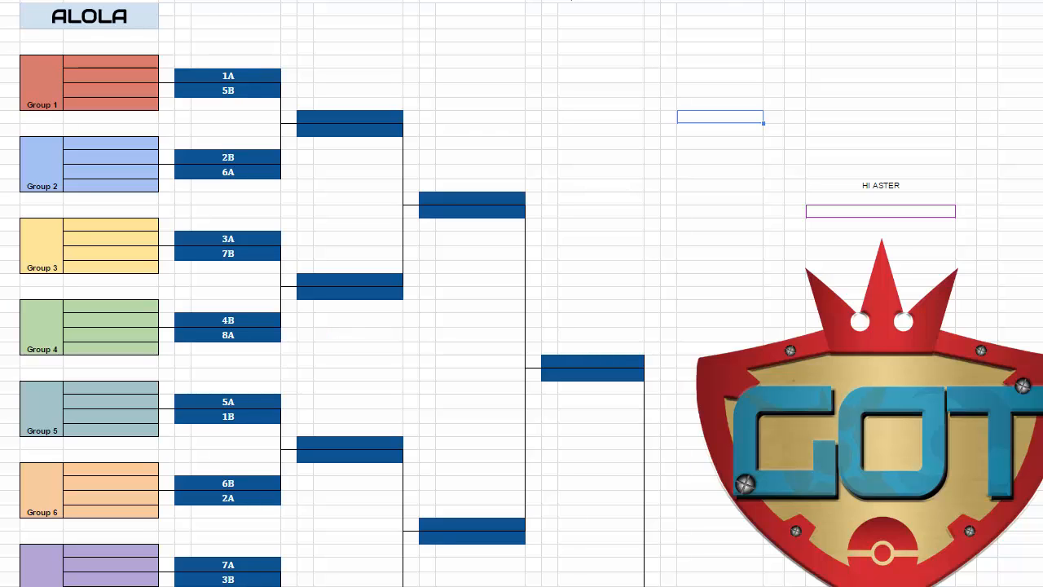
pyautogui.moveTo(521, 261)
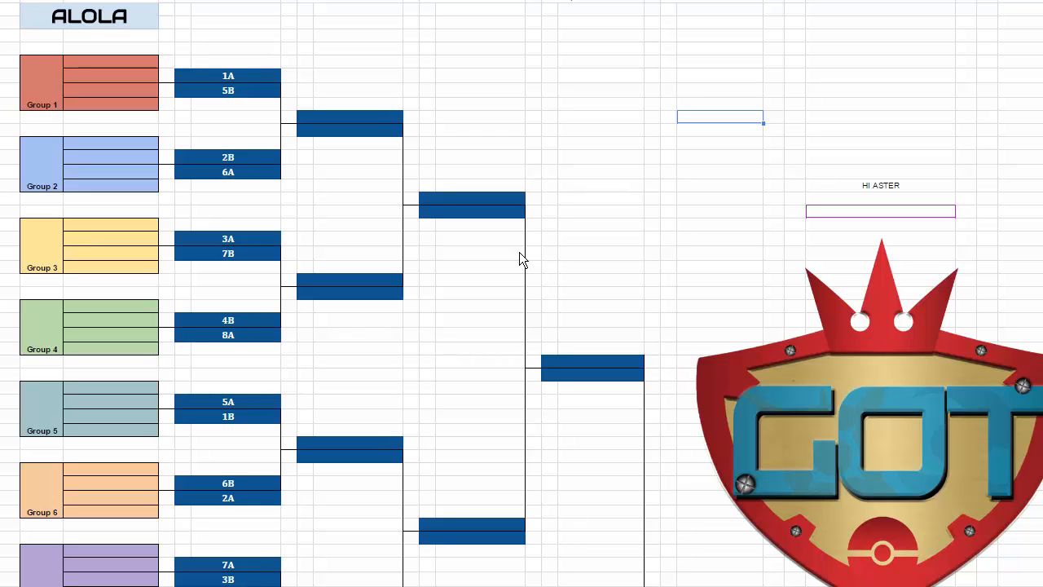
pyautogui.scroll(-3)
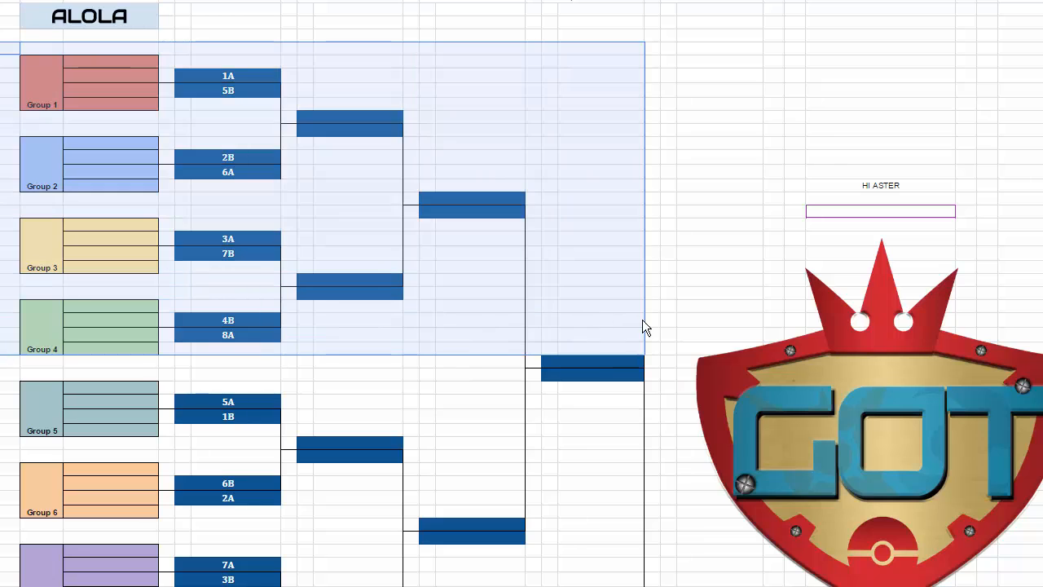
# - Scroll down the Alola bracket toward the GOT logo where the HI ASTER note sat
pyautogui.scroll(-3)
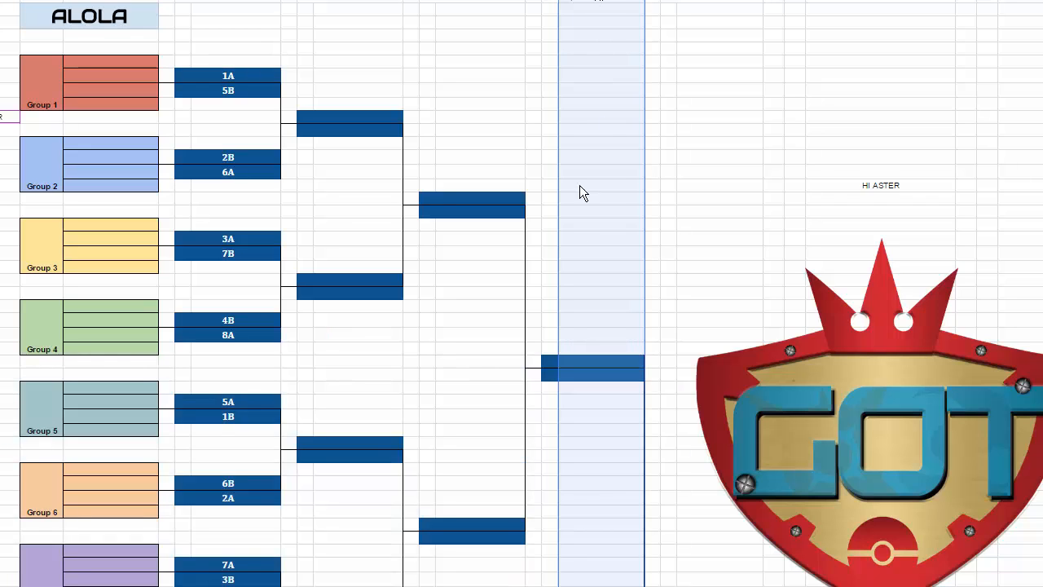
pyautogui.scroll(-3)
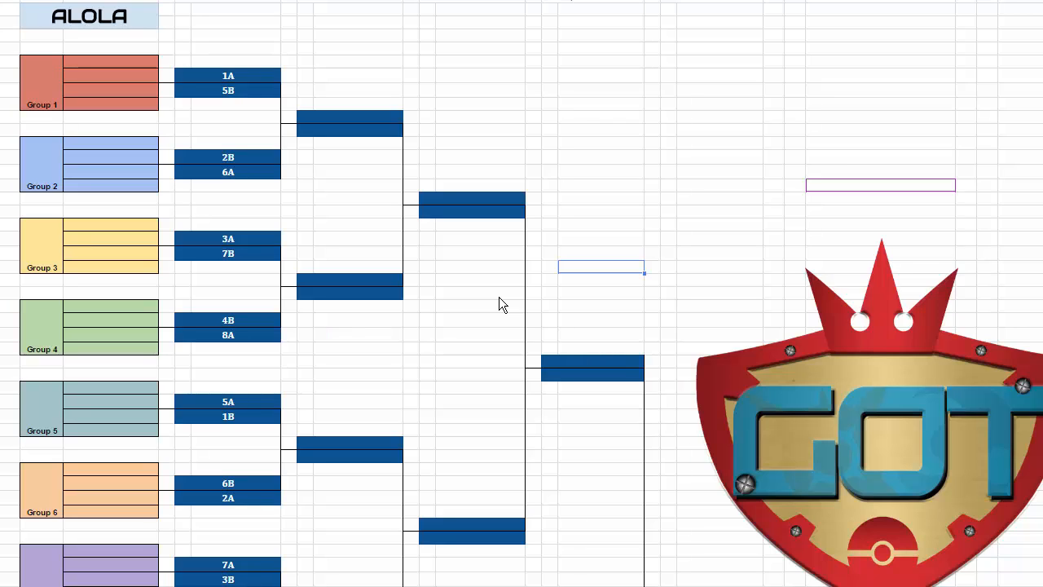
pyautogui.moveTo(521, 444)
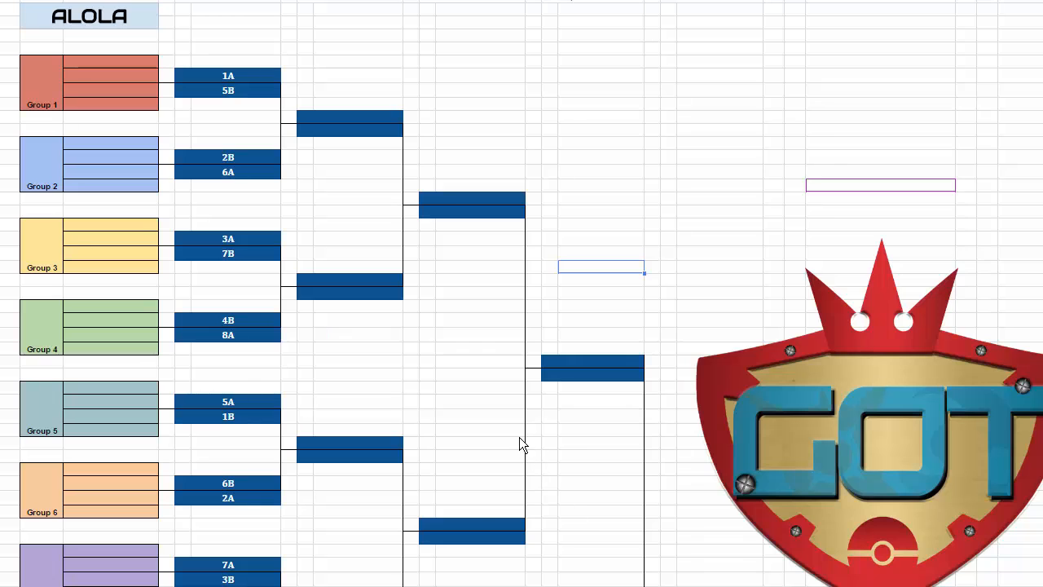
pyautogui.scroll(-3)
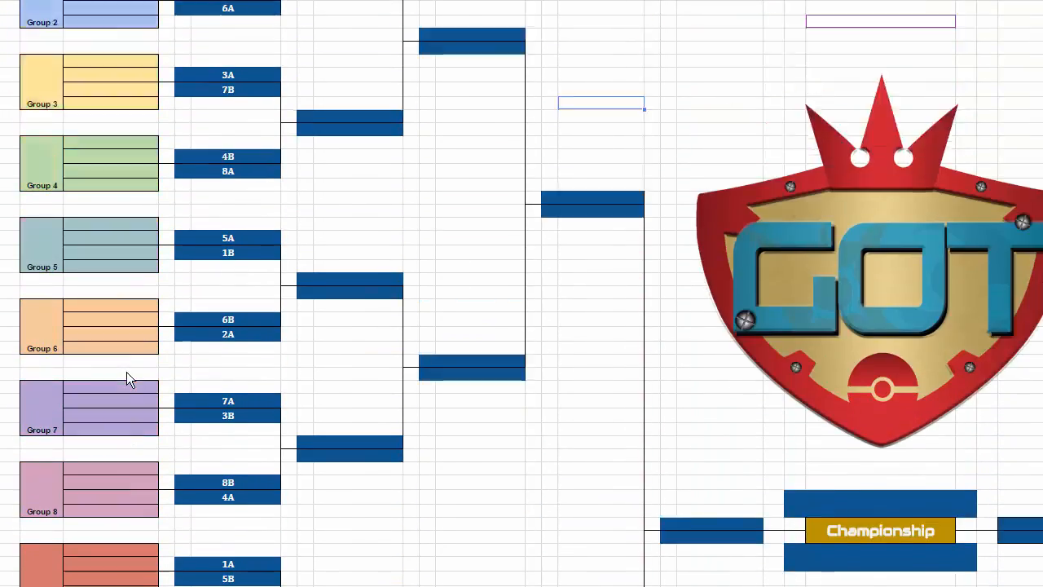
pyautogui.scroll(-3)
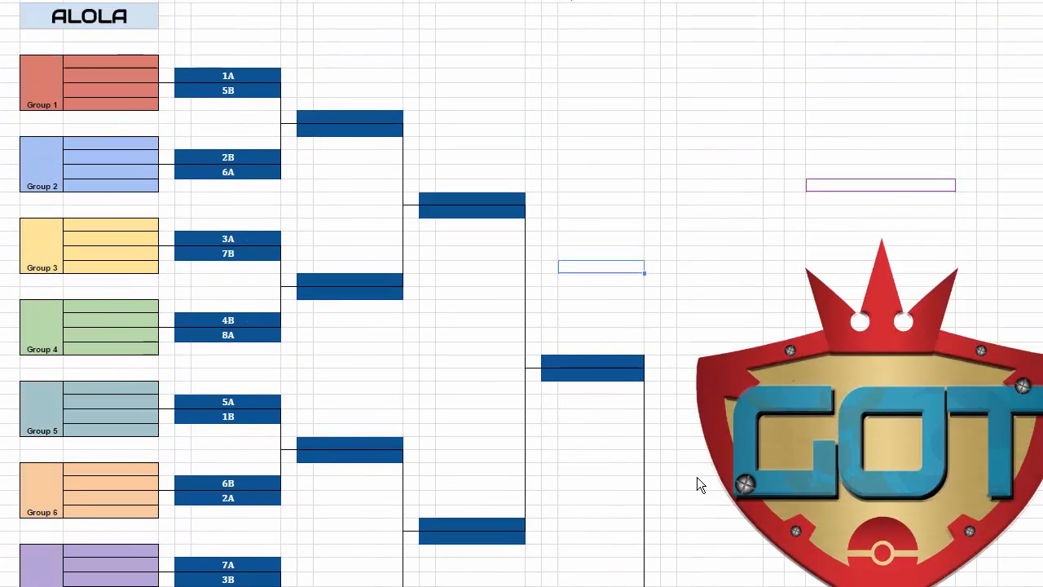
pyautogui.hscroll(3)
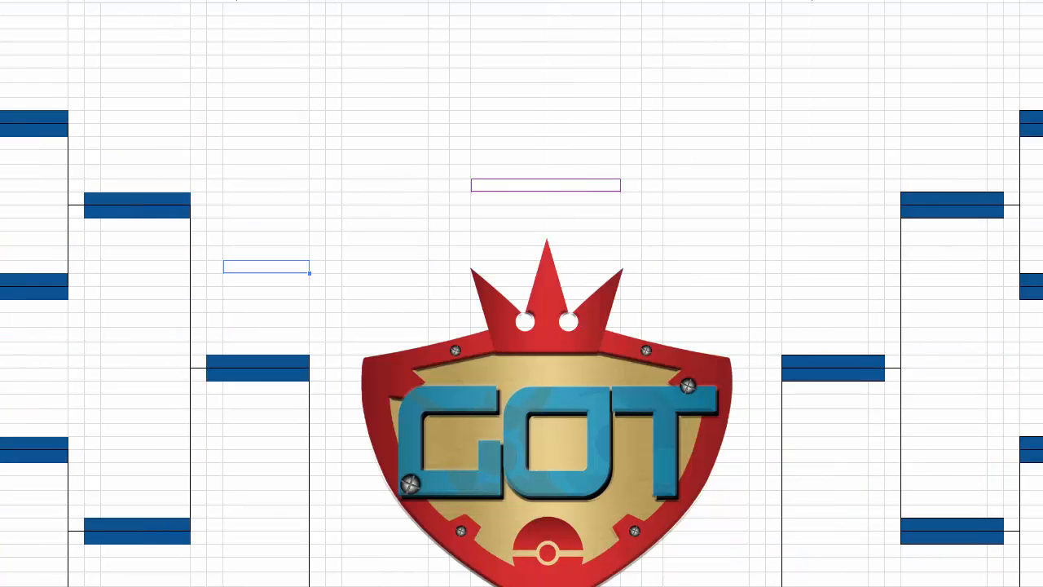
pyautogui.scroll(-3)
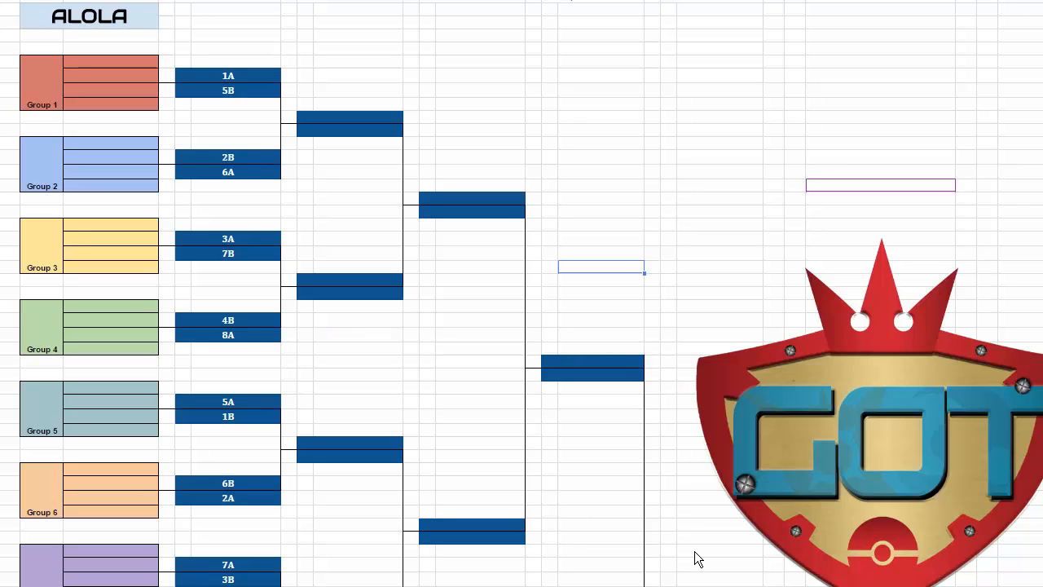
pyautogui.moveTo(316, 203)
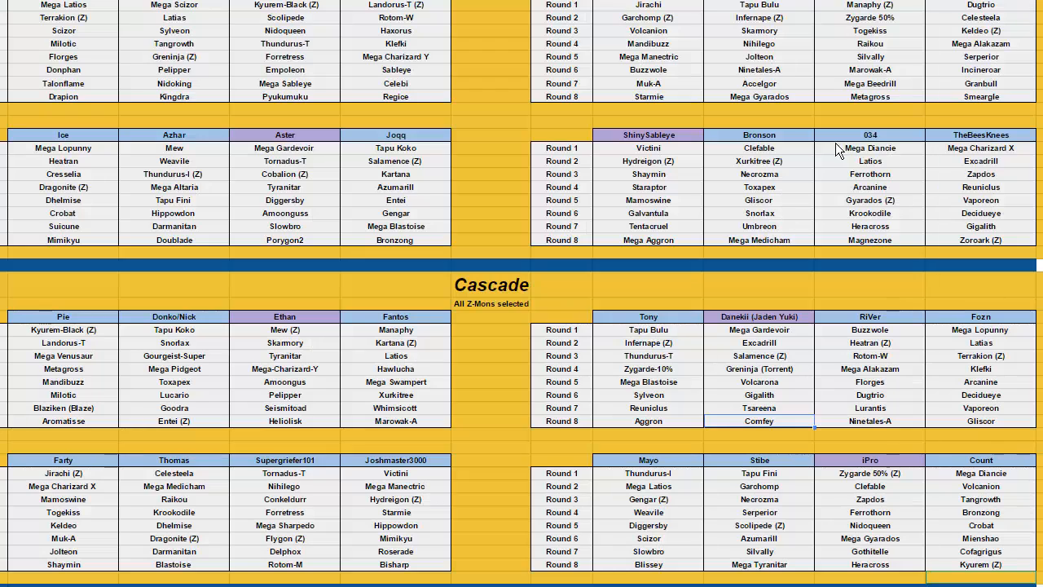
# - Scroll through the Cascade and Marsh conference team rosters listing picks by round
pyautogui.scroll(-3)
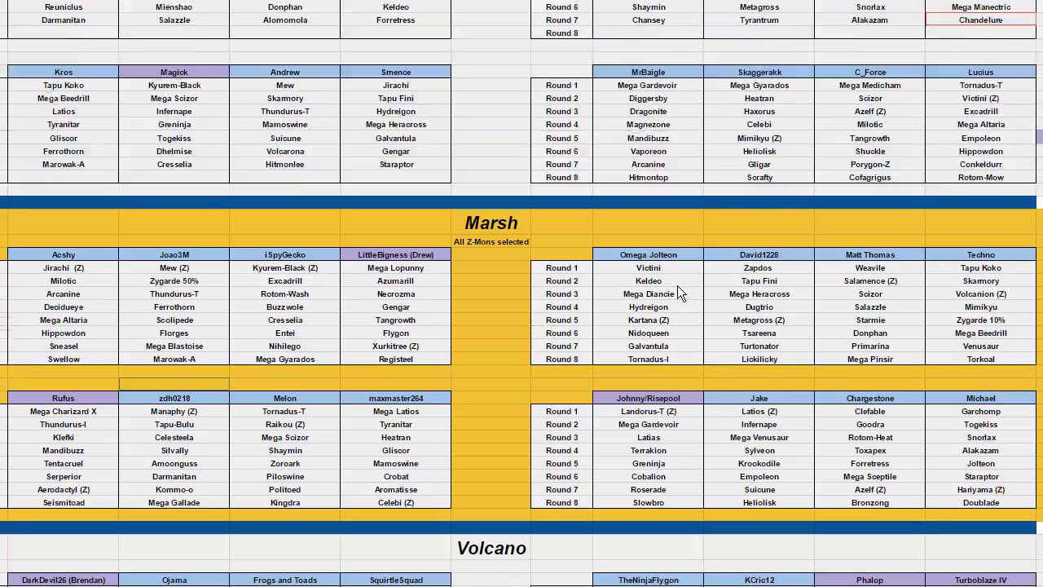
pyautogui.scroll(-3)
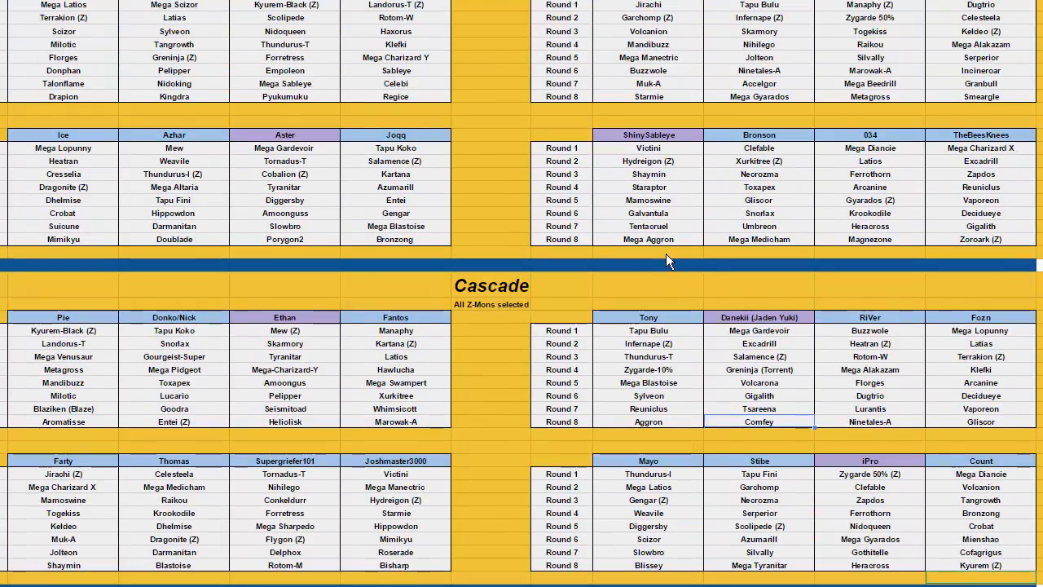
pyautogui.moveTo(639, 290)
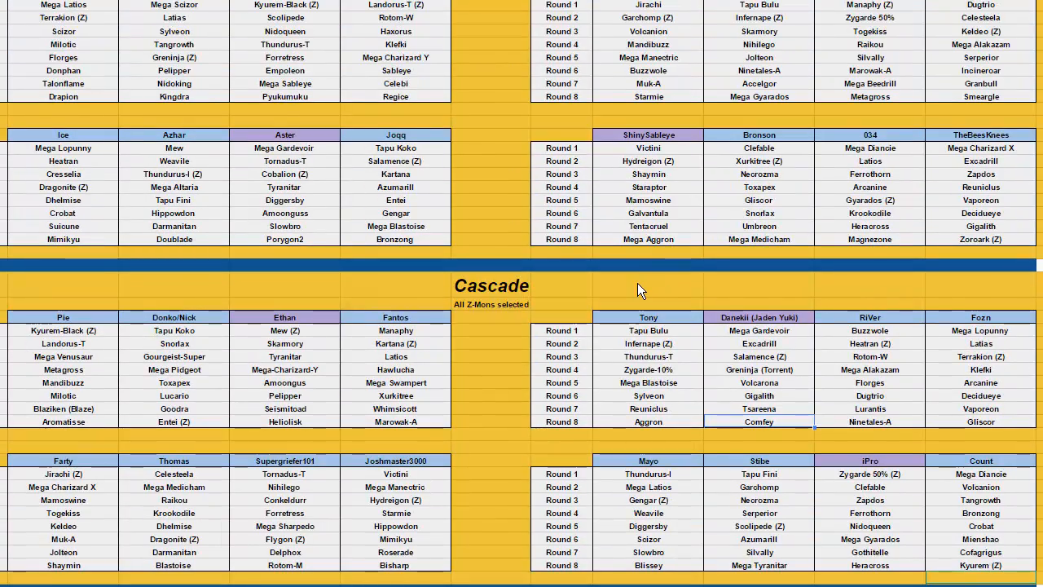